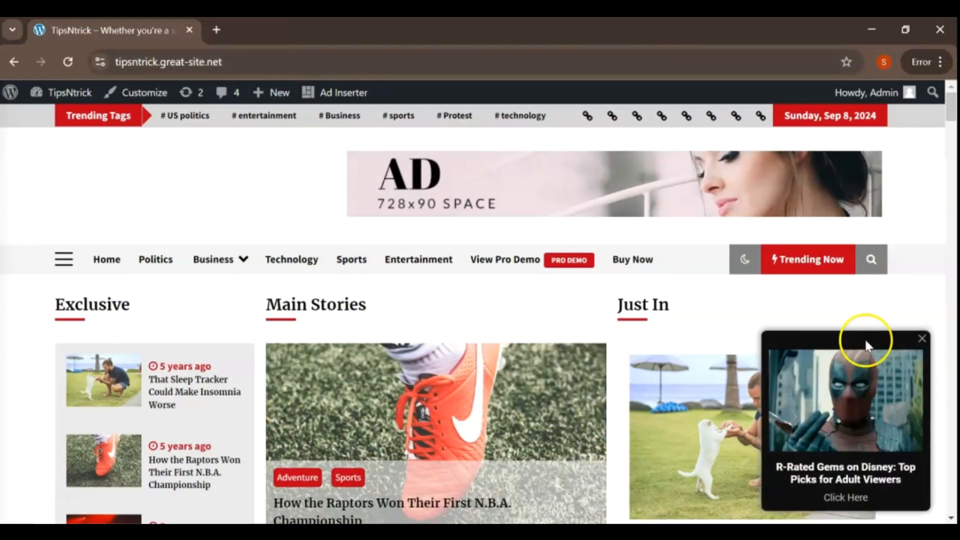
Work through the sign-up form's Messenger and Payment method choices and accept the terms.
scroll("down", 3)
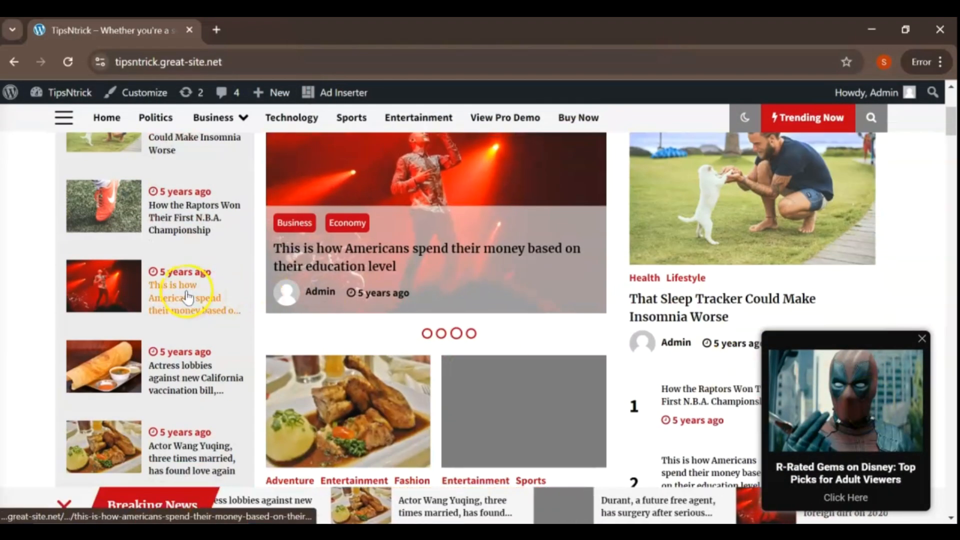
left_click(186, 296)
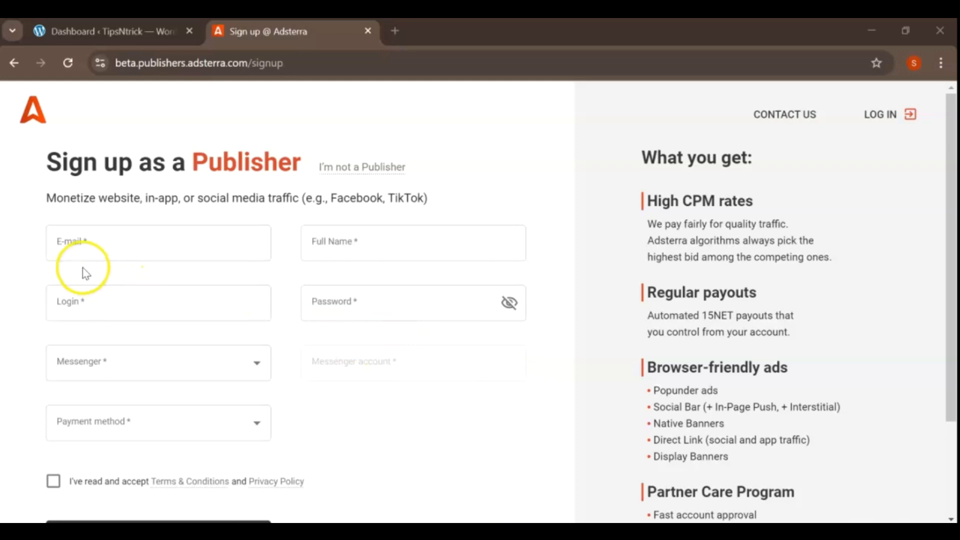
mouse_move(396, 264)
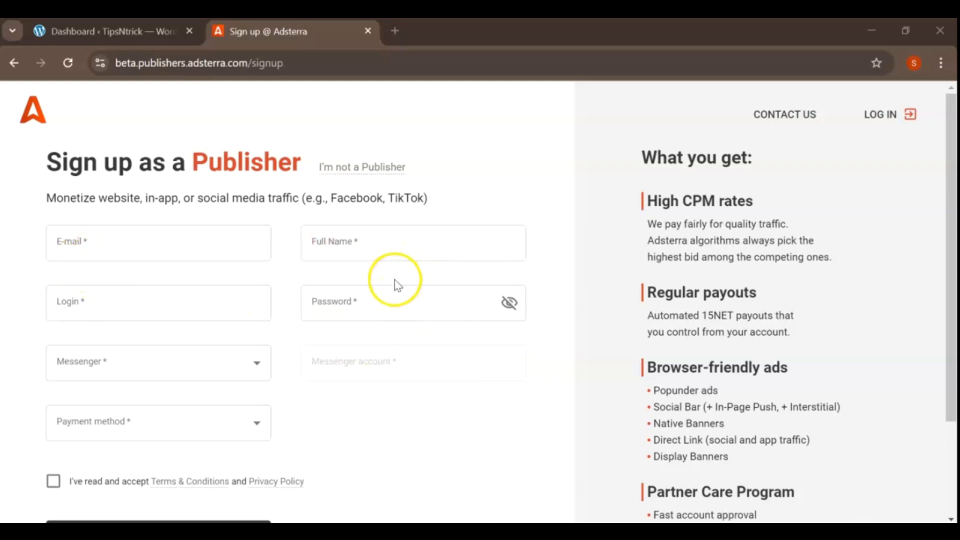
mouse_move(306, 222)
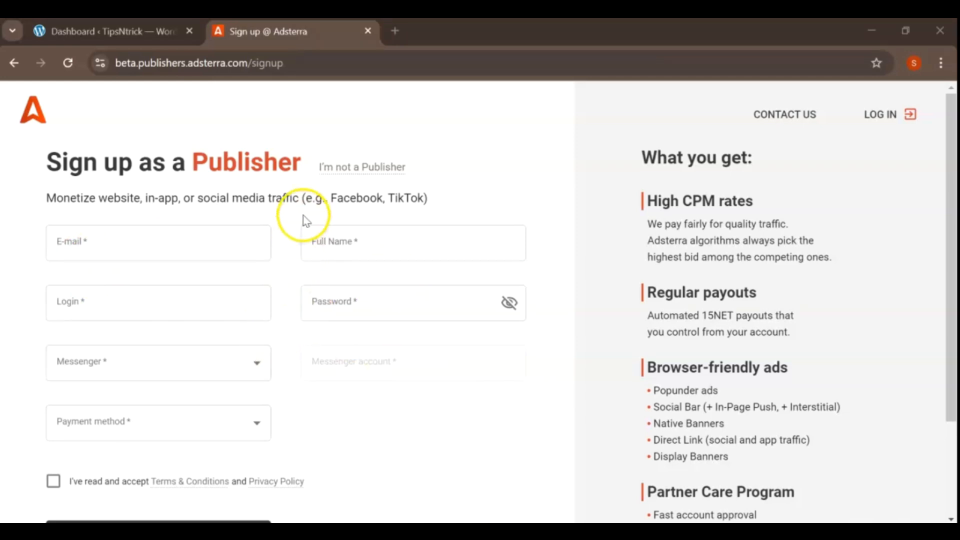
mouse_move(422, 209)
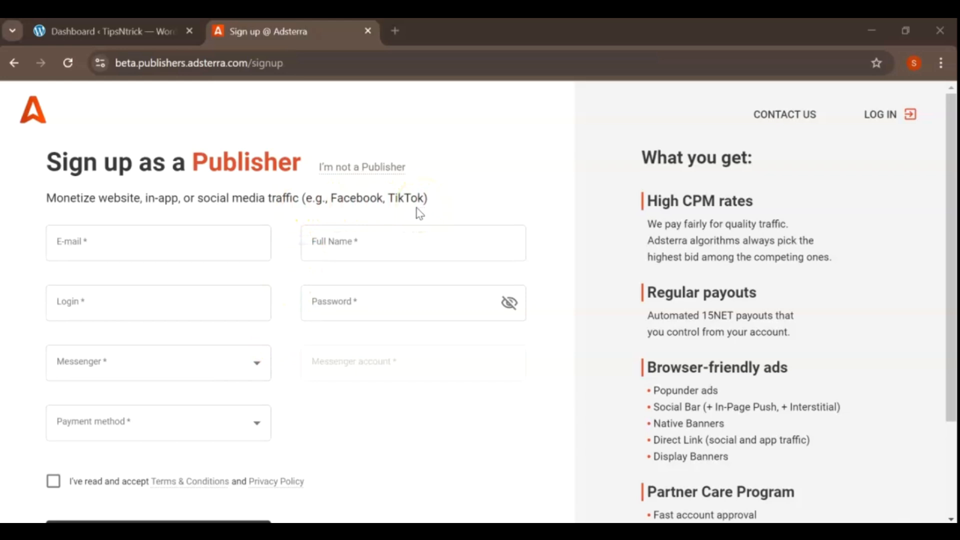
scroll("down", 3)
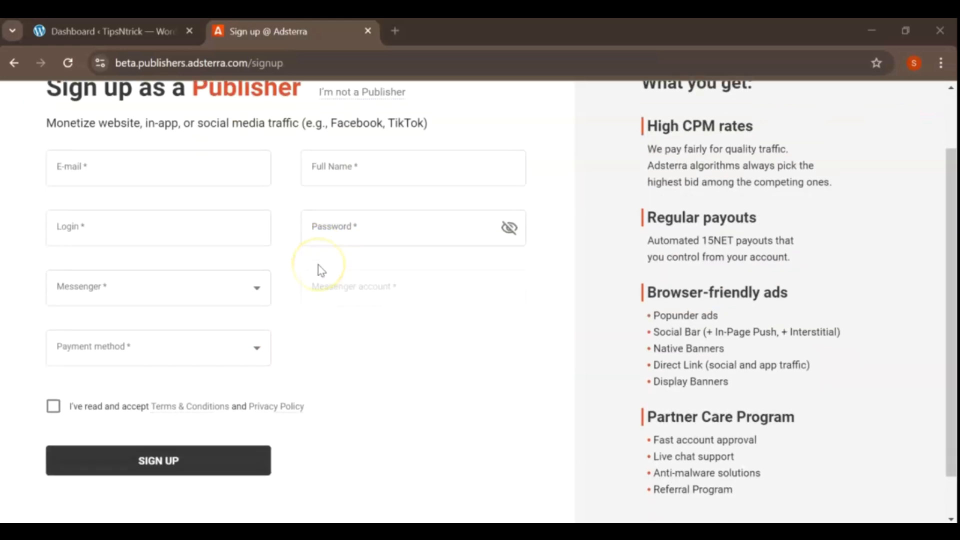
left_click(158, 287)
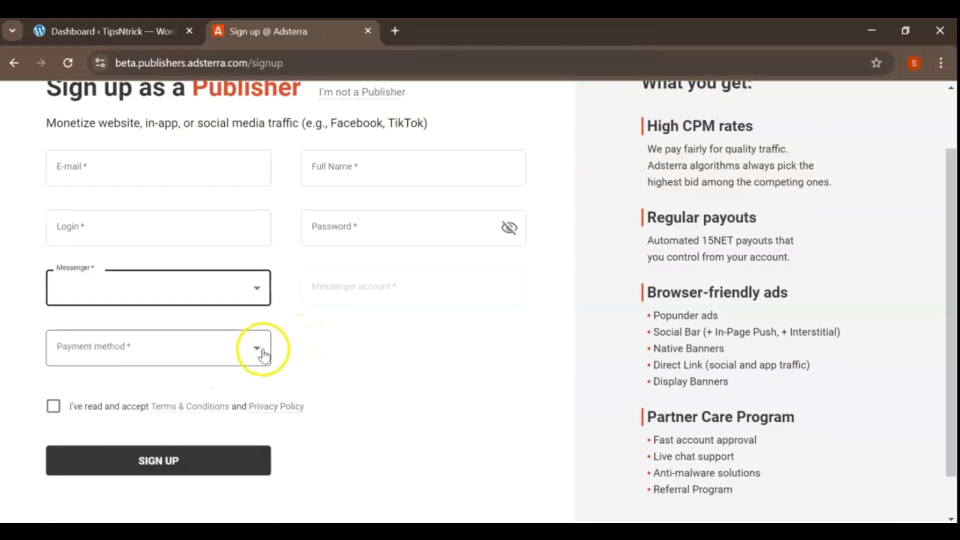
left_click(257, 347)
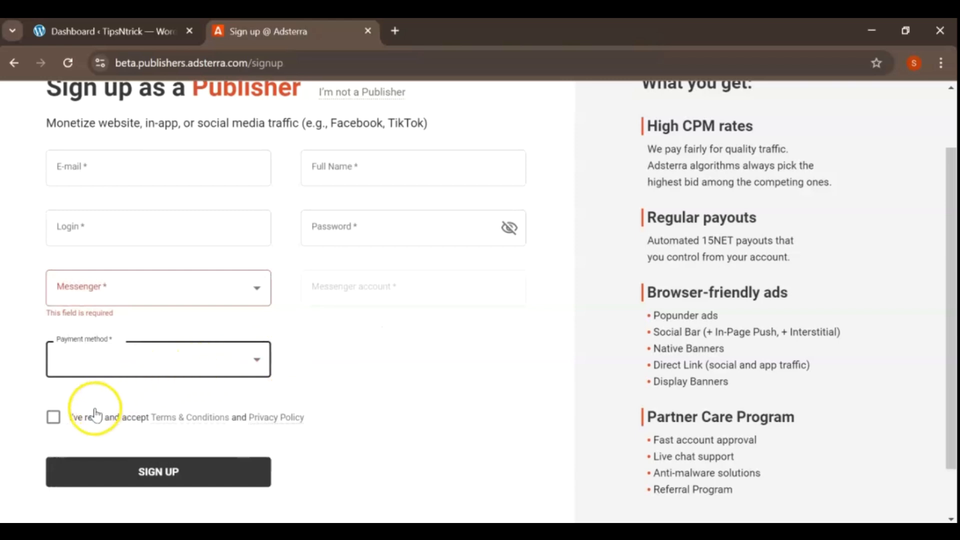
left_click(53, 432)
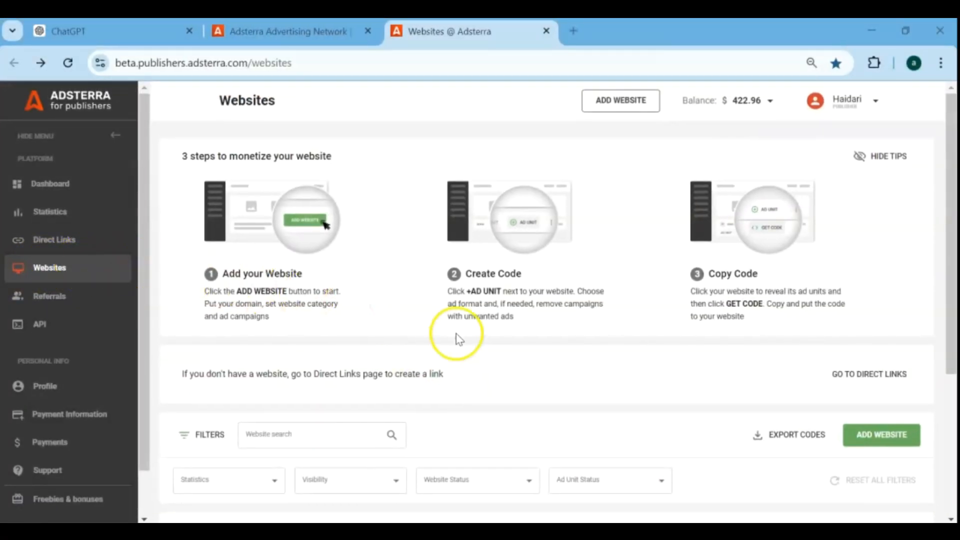
mouse_move(845, 132)
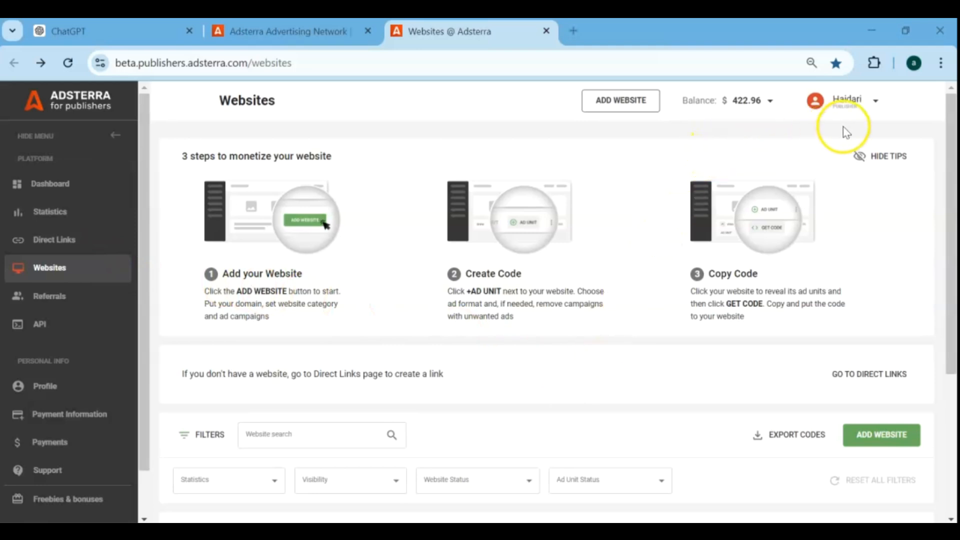
mouse_move(705, 136)
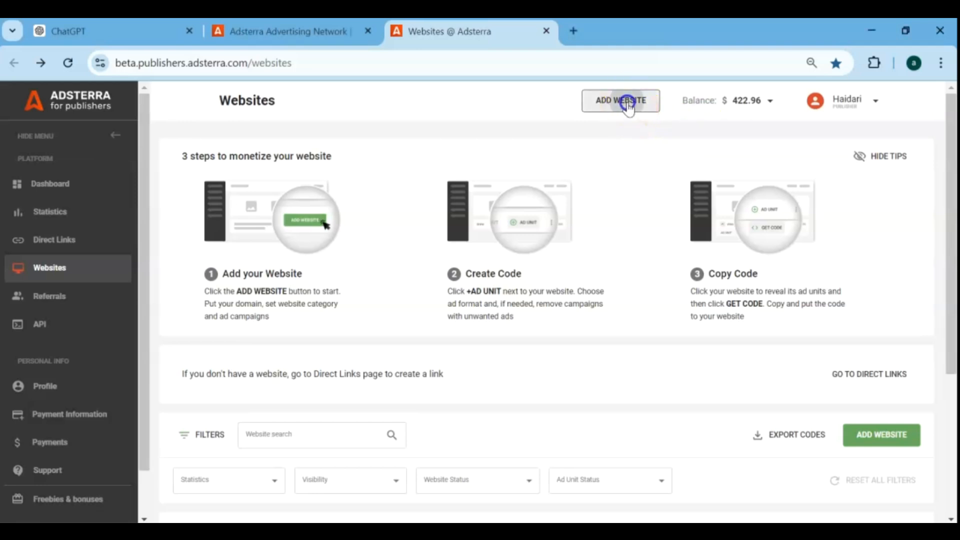
Start adding a new website from the publisher Websites page.
left_click(621, 101)
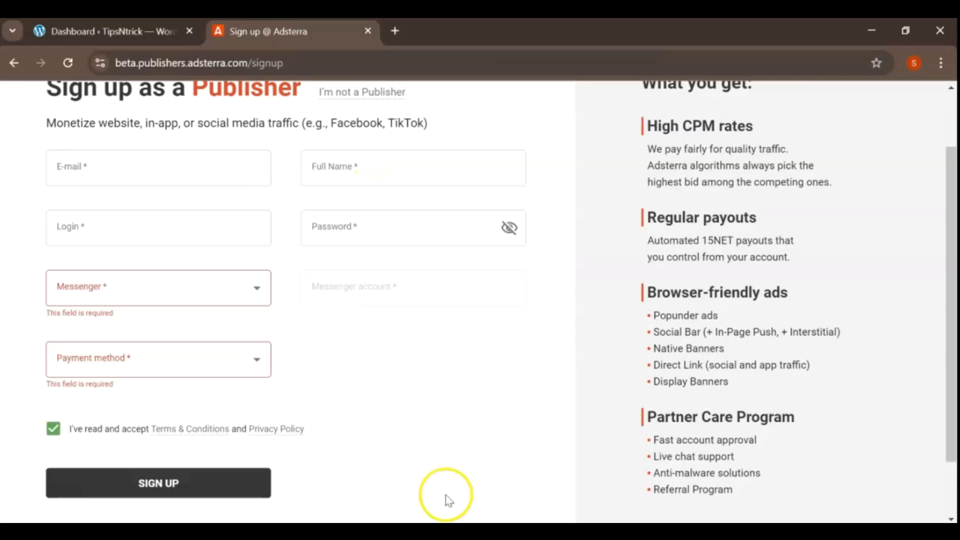
left_click(110, 31)
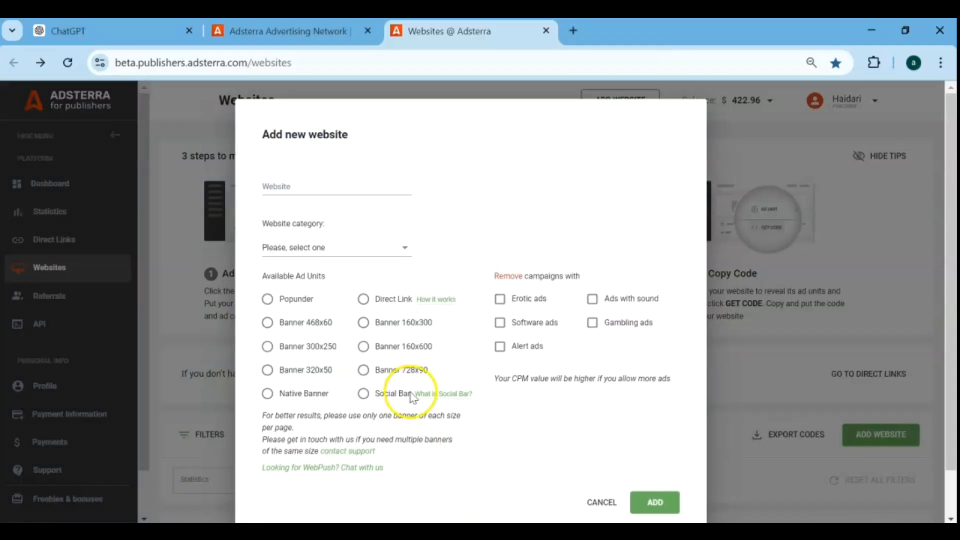
right_click(318, 187)
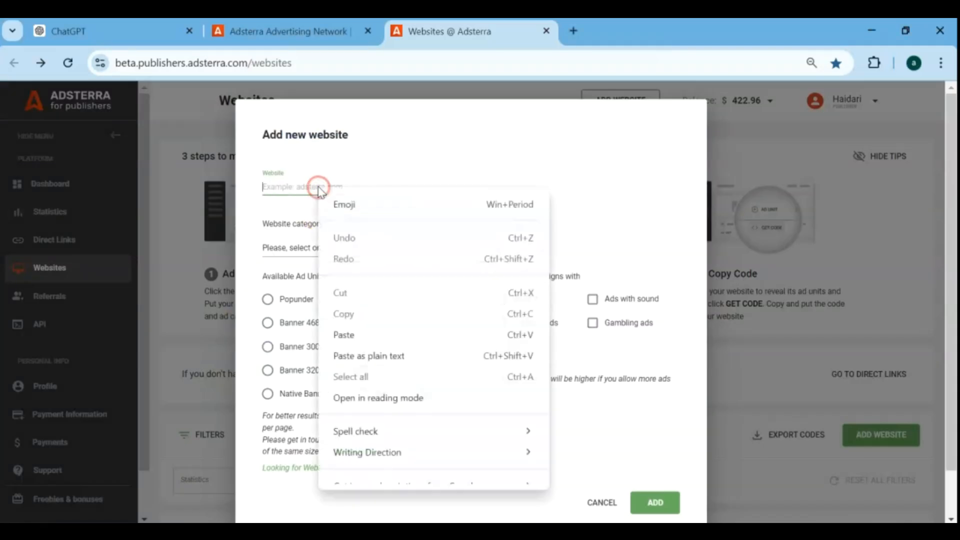
type("https://tipsntrick.great-site.net/")
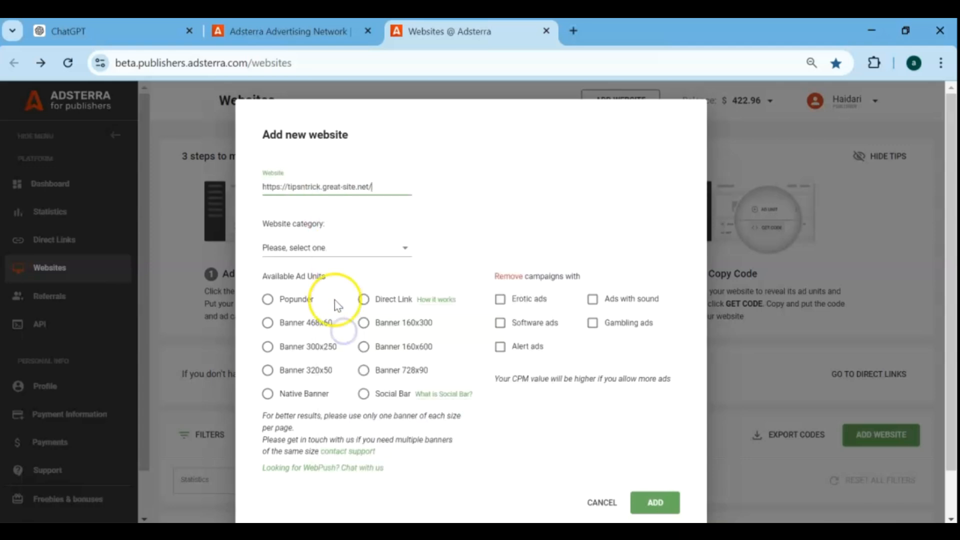
left_click(404, 247)
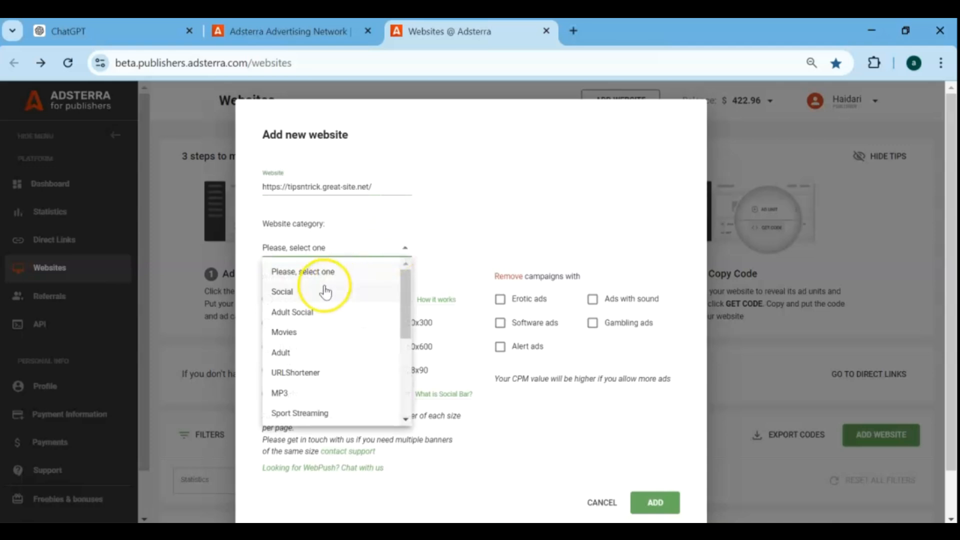
mouse_move(322, 295)
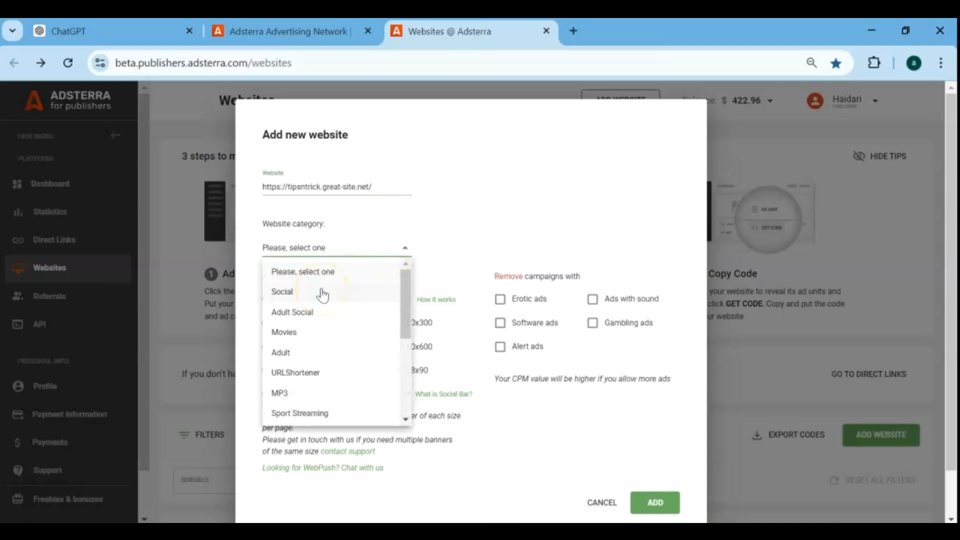
scroll("down", 3)
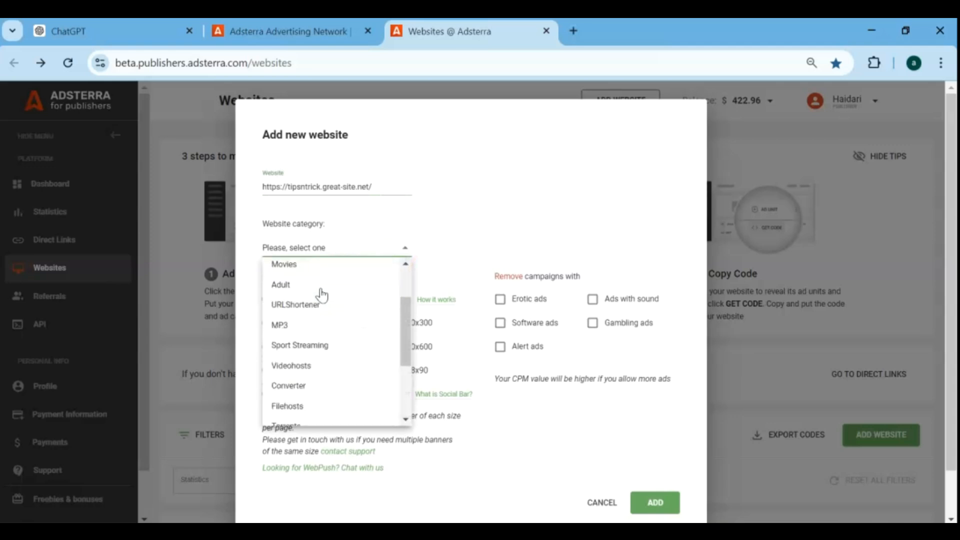
scroll("down", 3)
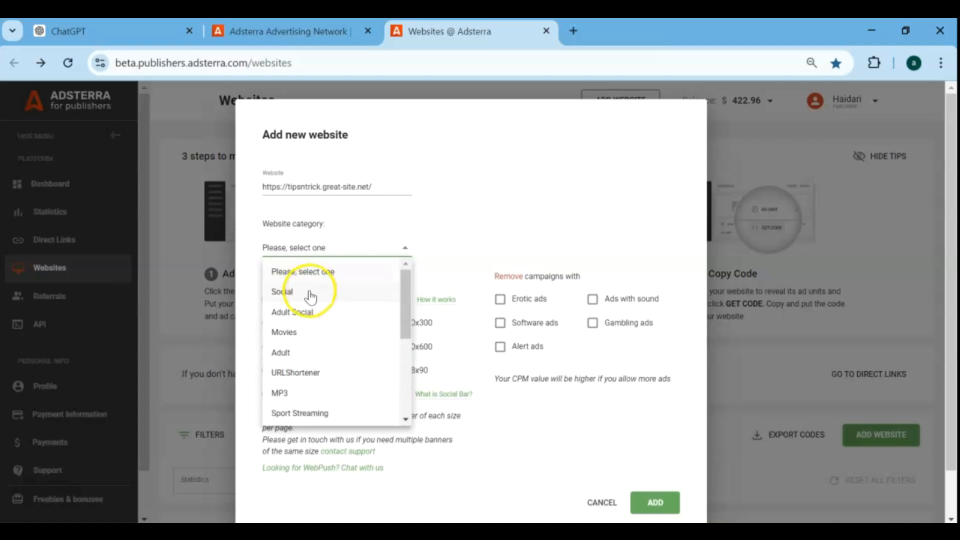
left_click(281, 291)
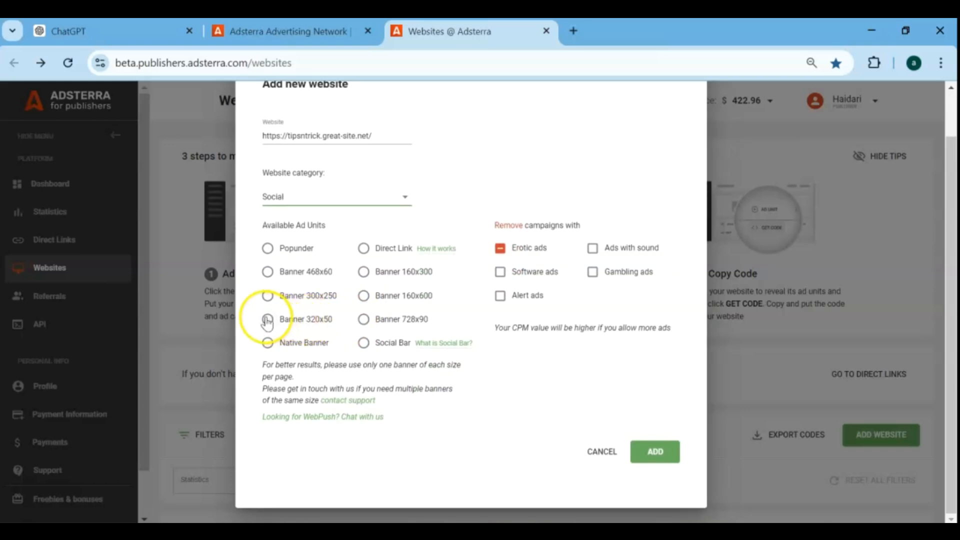
left_click(267, 319)
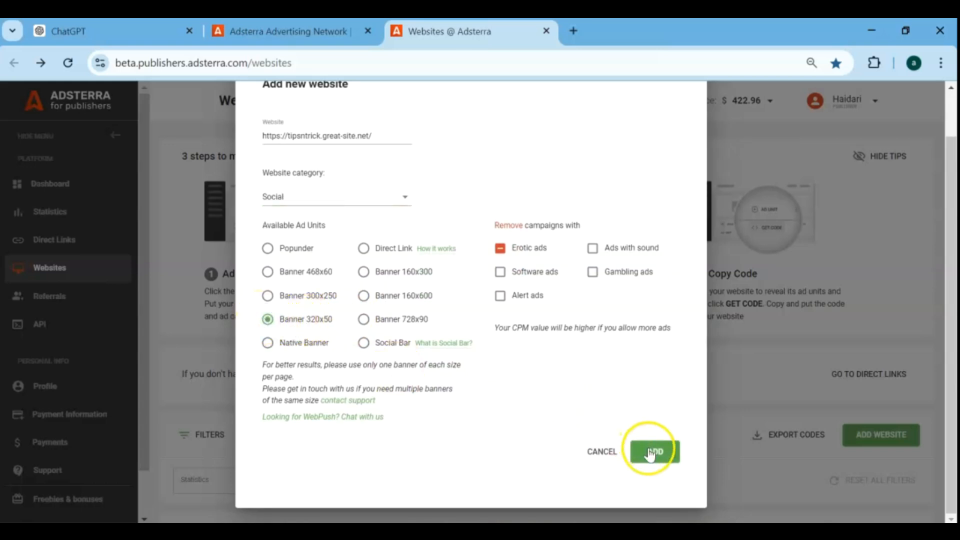
left_click(654, 452)
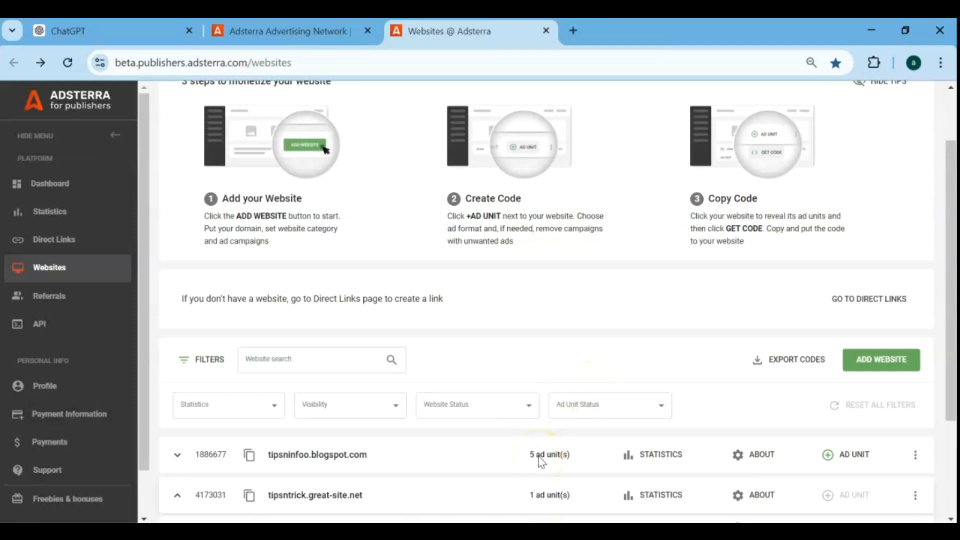
Expand the tipsninfoo.blogspot.com row to list its five active ad units.
left_click(177, 454)
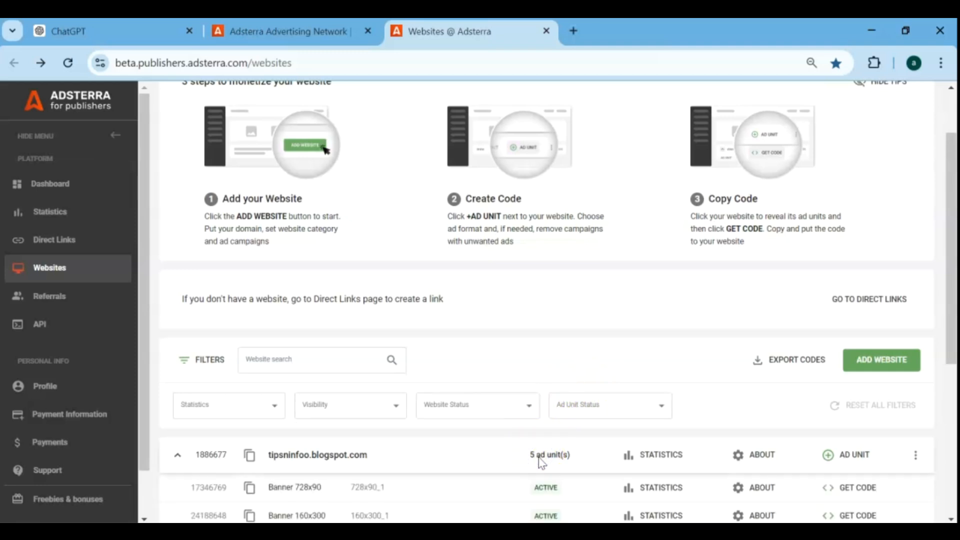
scroll("down", 3)
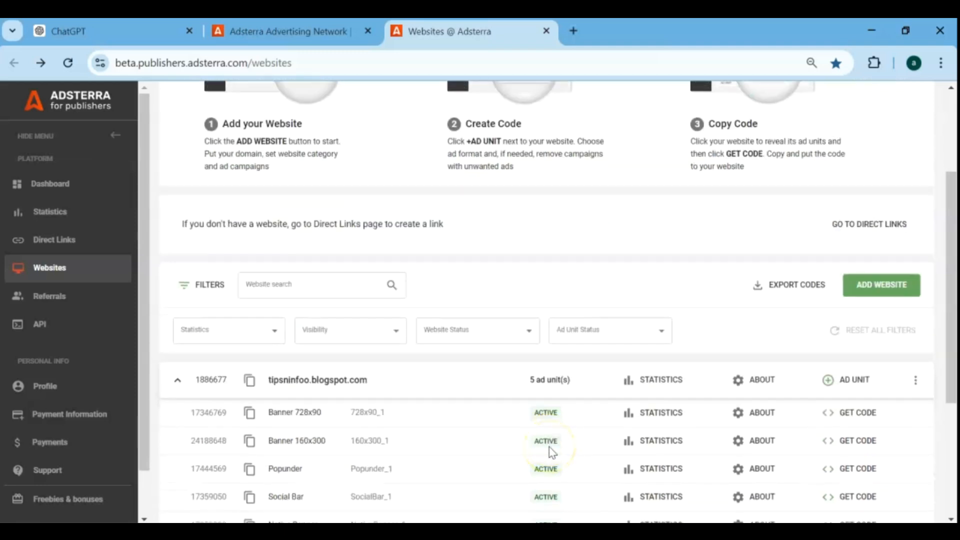
mouse_move(559, 452)
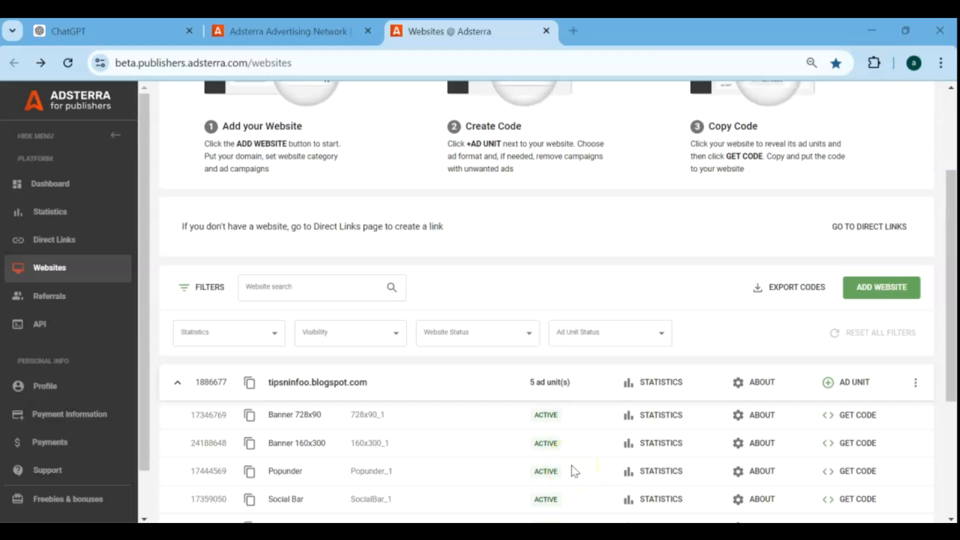
Add a Banner 160x600 code for tipsninfoo.blogspot.com through the Add new code dialog.
left_click(853, 383)
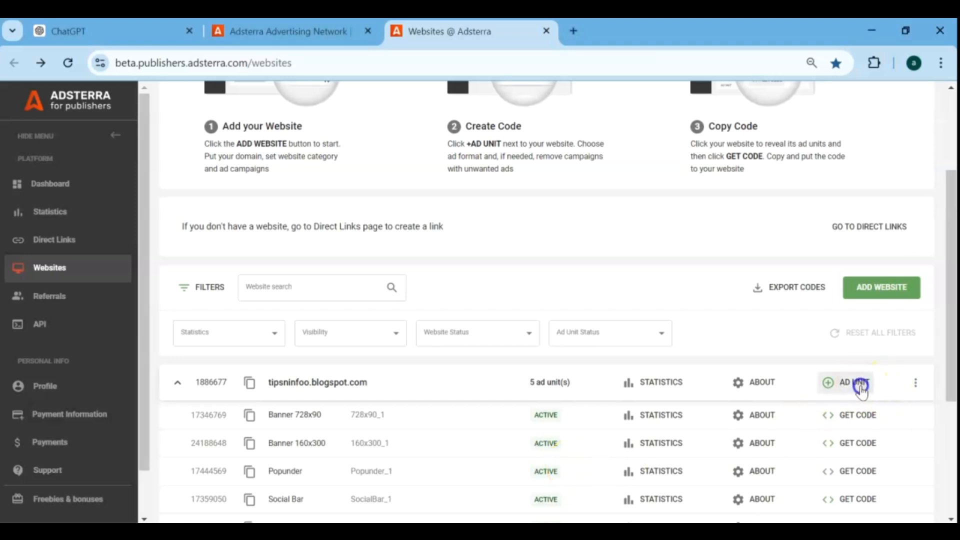
left_click(852, 383)
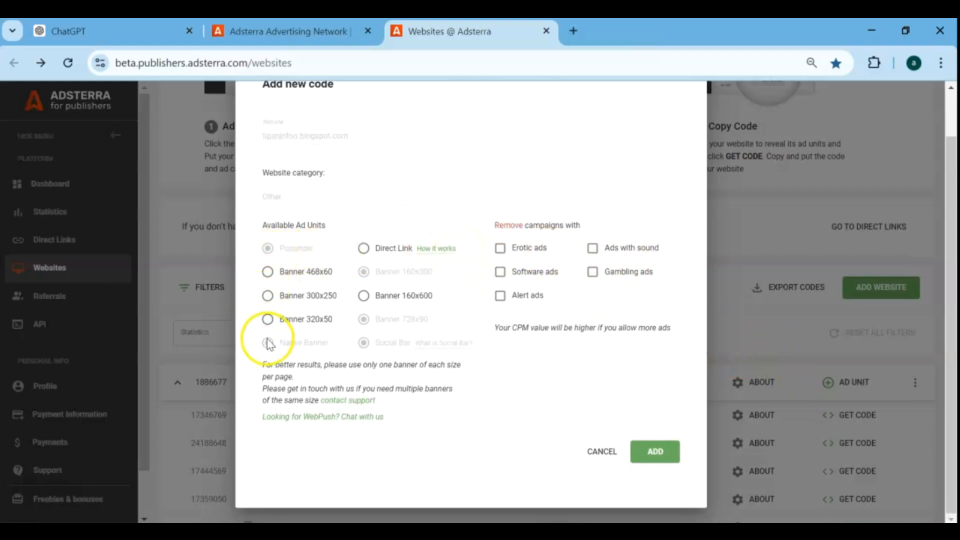
mouse_move(381, 351)
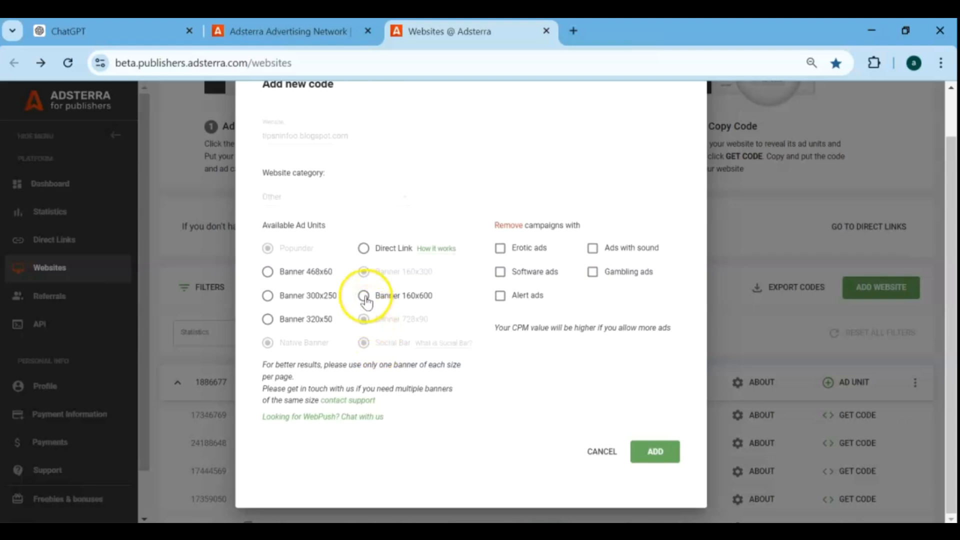
left_click(363, 296)
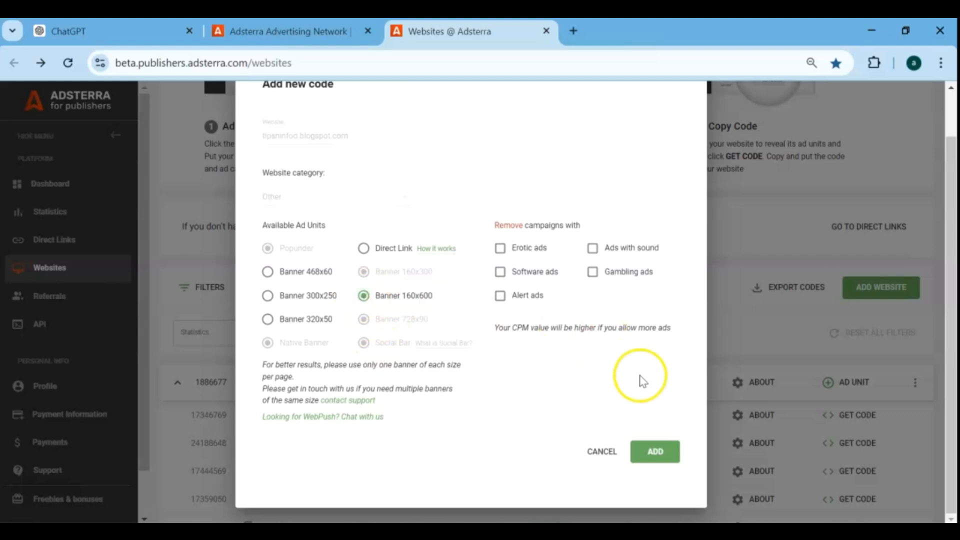
left_click(655, 452)
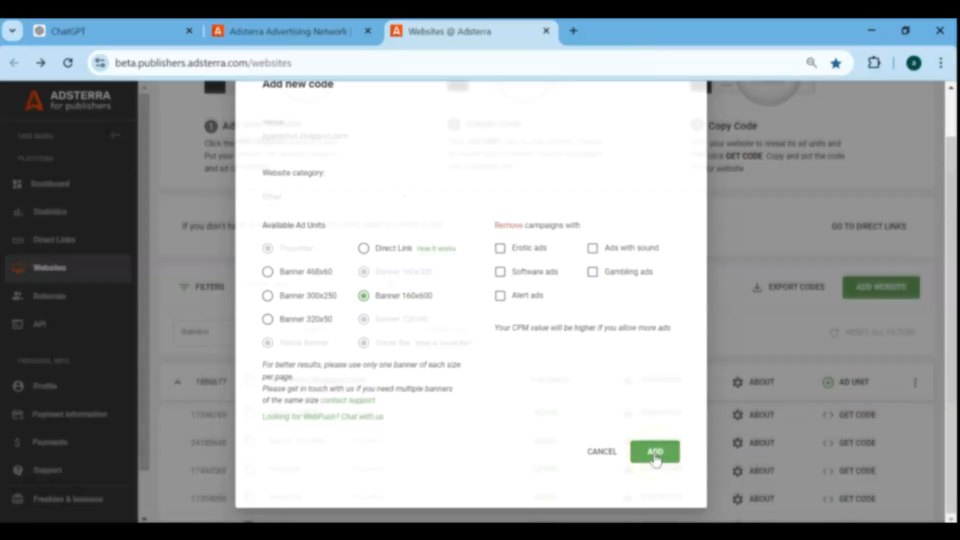
left_click(656, 452)
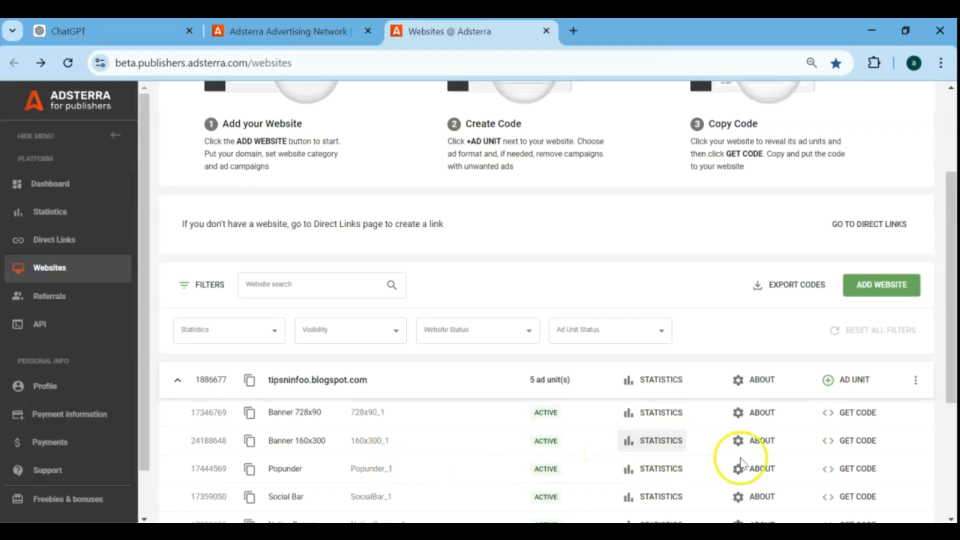
mouse_move(849, 475)
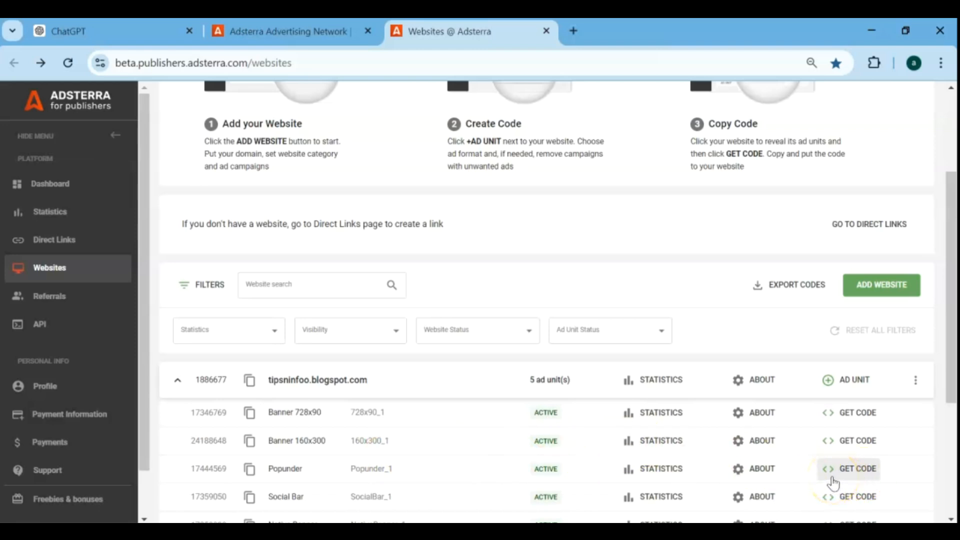
Copy the Popunder unit's script for tipsninfoo.blogspot.com to the clipboard.
left_click(858, 469)
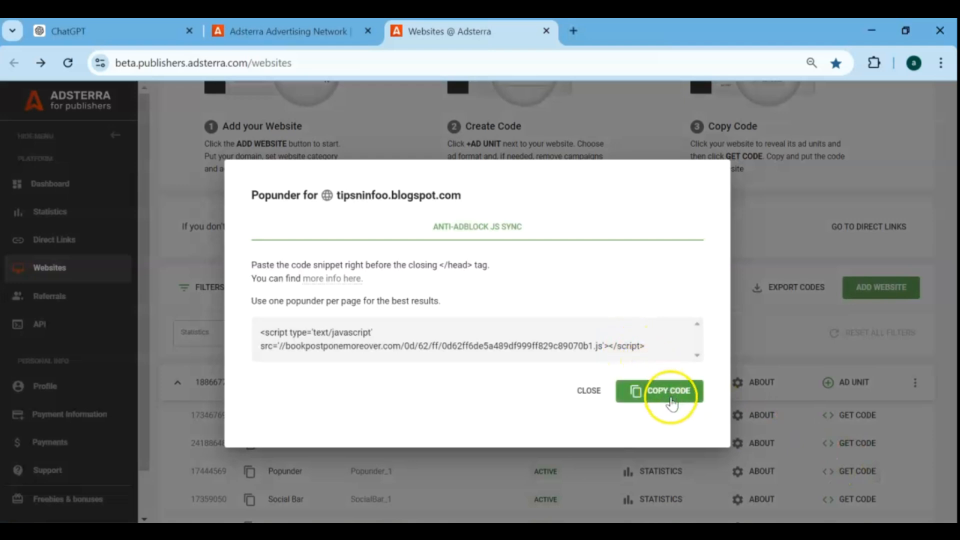
left_click(665, 392)
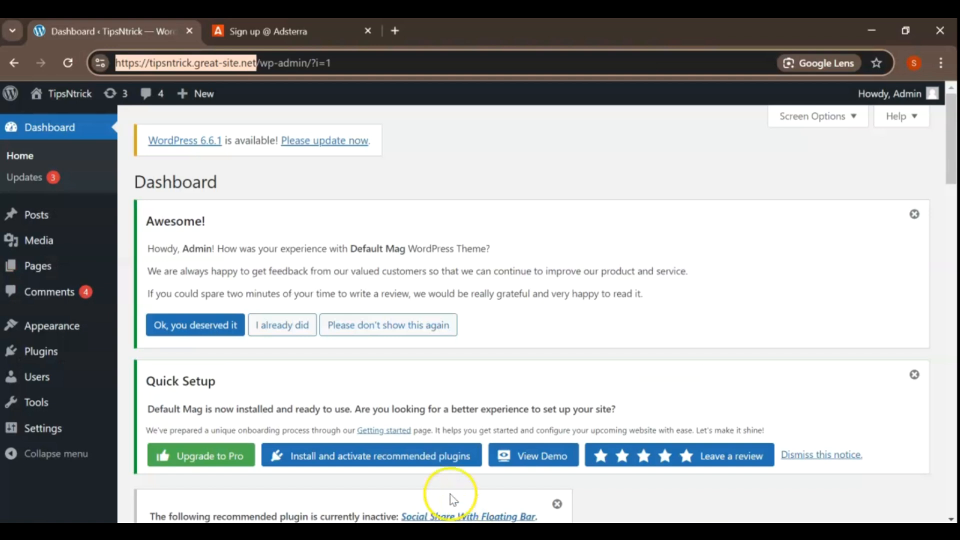
mouse_move(41, 352)
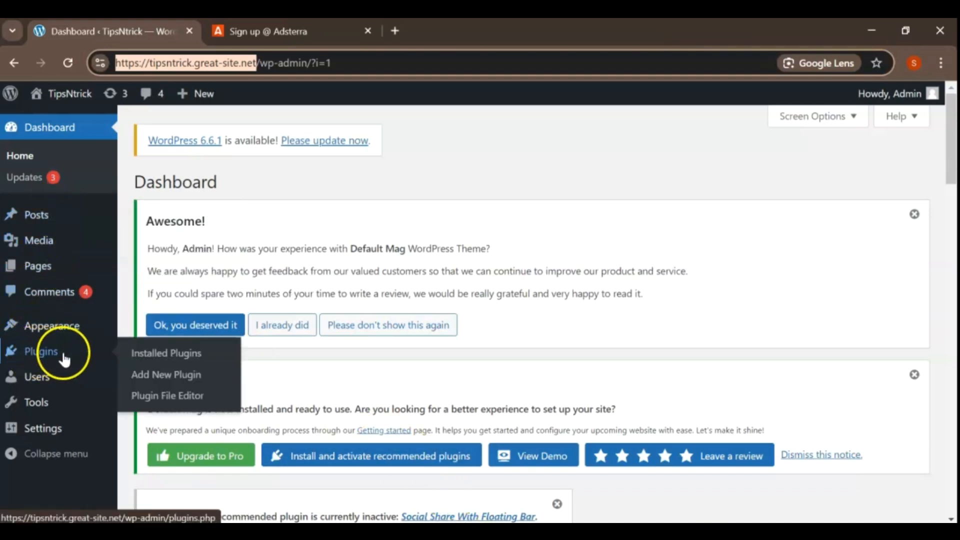
Search the WordPress plugin directory for 'ad inserter'.
left_click(169, 374)
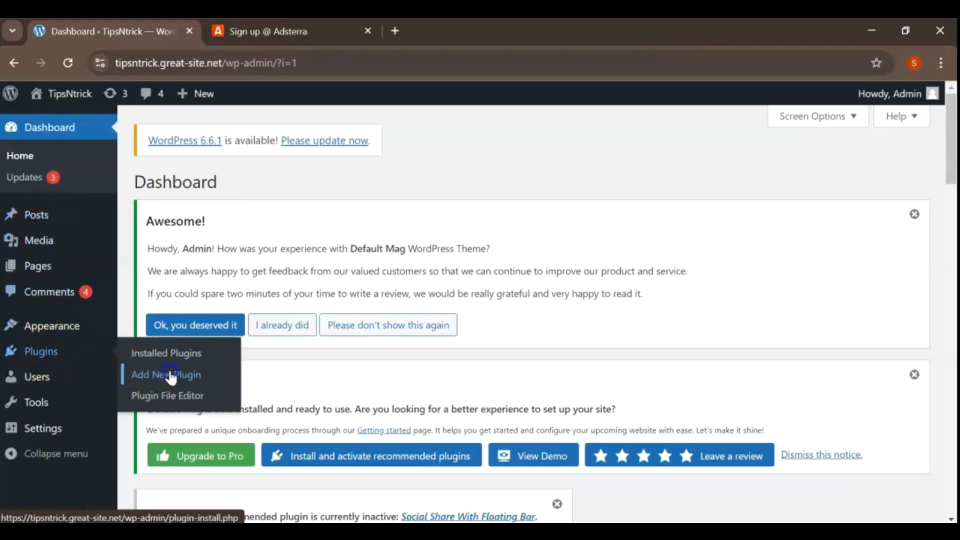
left_click(166, 375)
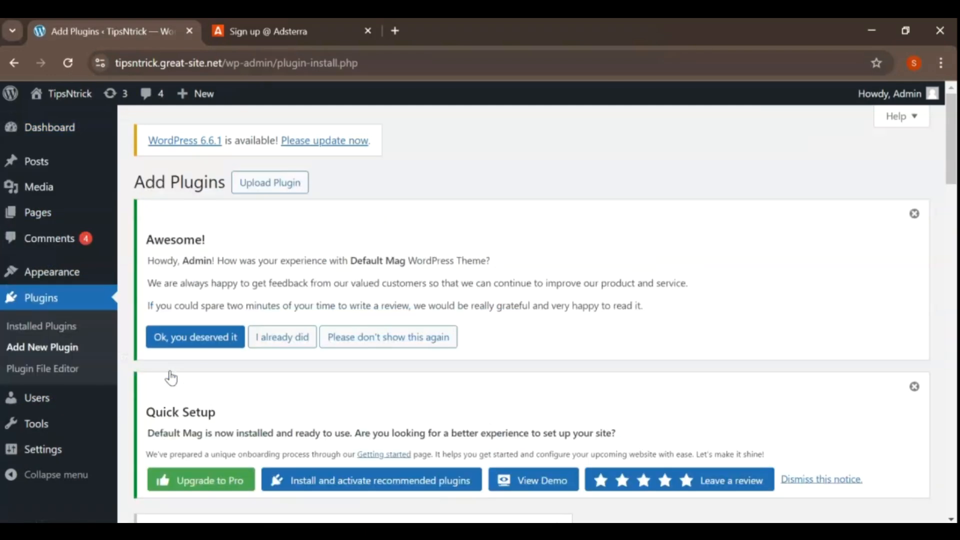
scroll("down", 3)
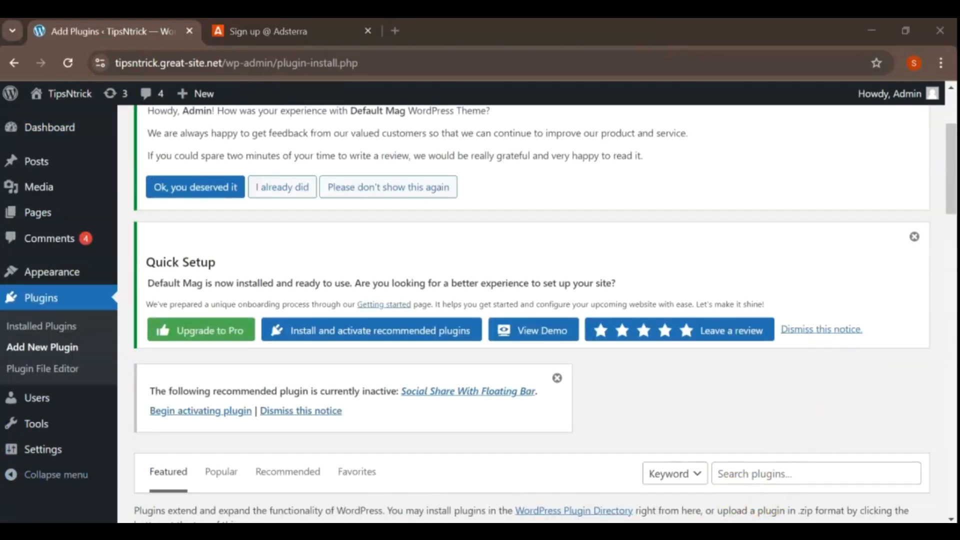
type("ad inserter")
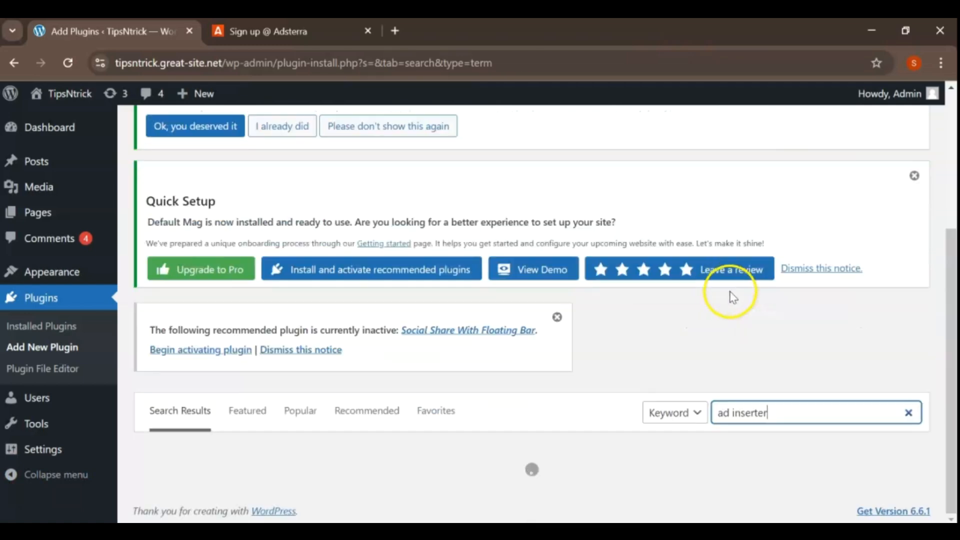
key("Enter")
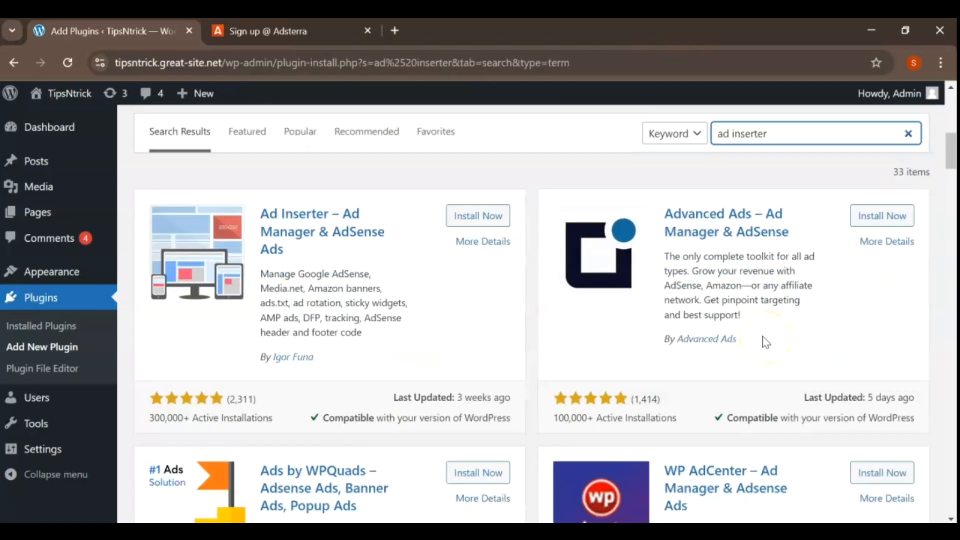
Install and activate the Ad Inserter plugin.
left_click(478, 215)
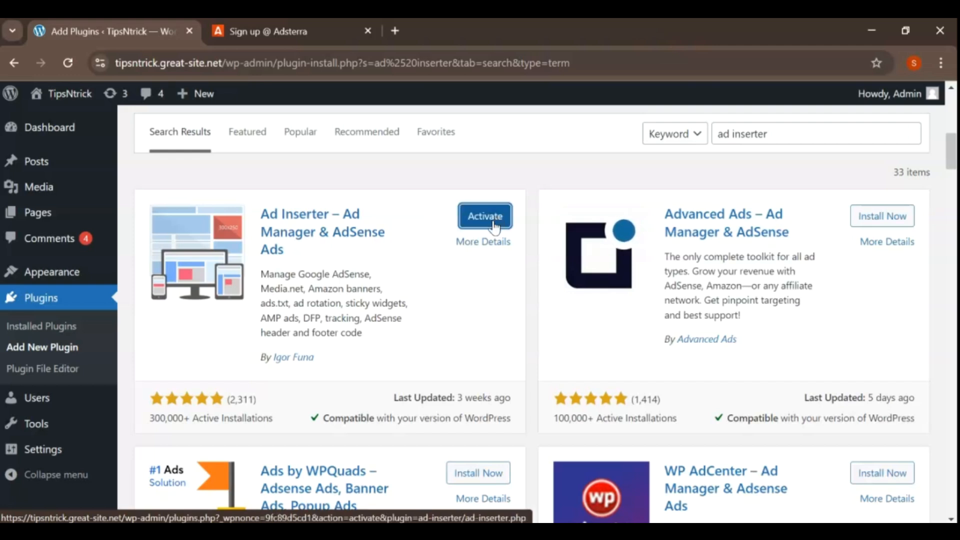
left_click(485, 216)
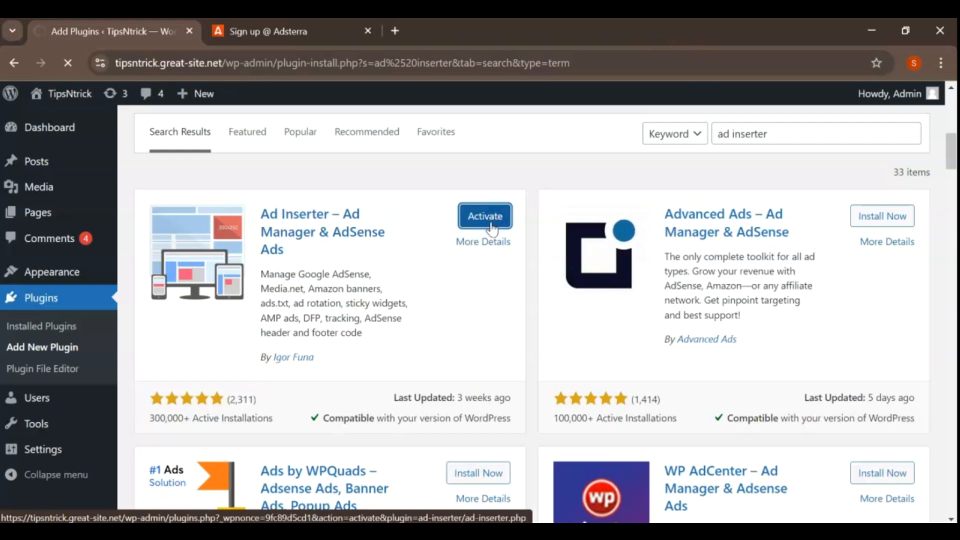
left_click(484, 216)
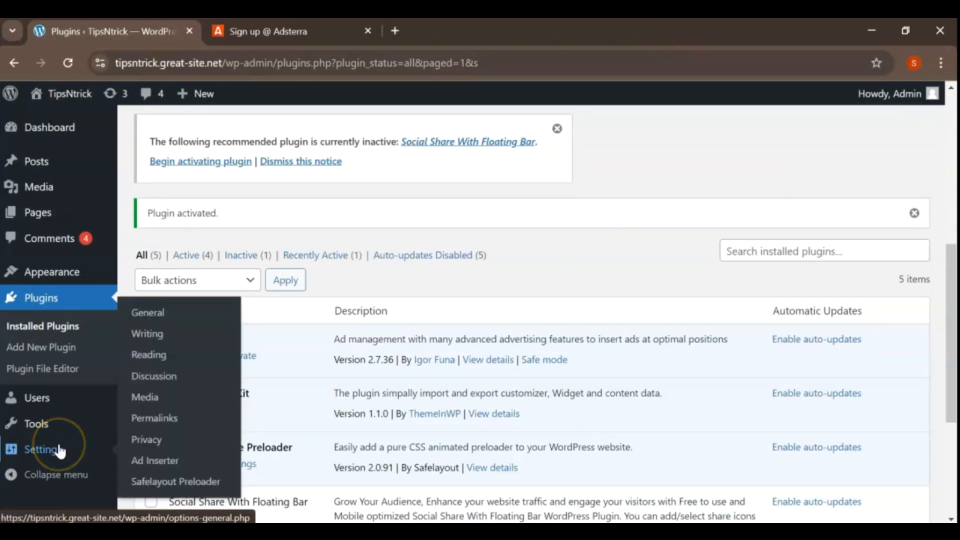
mouse_move(166, 468)
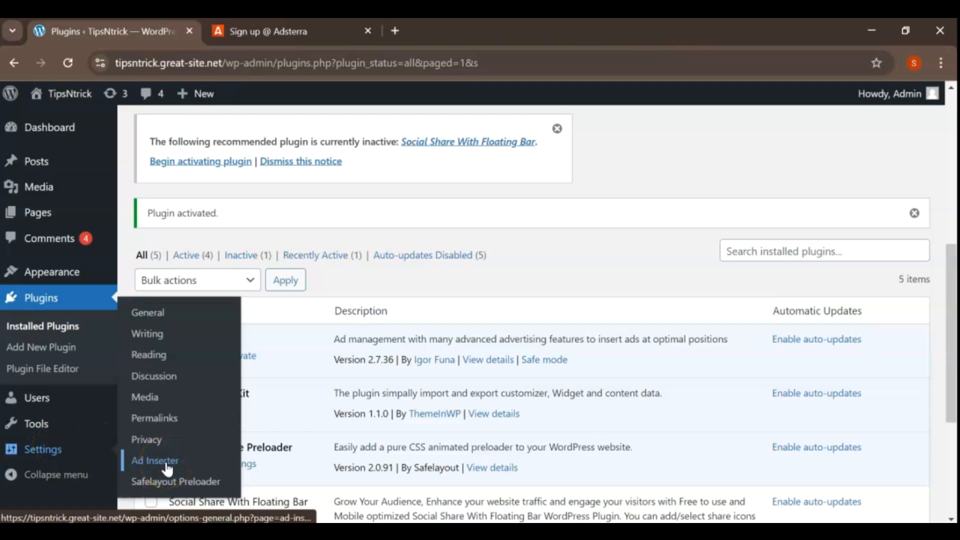
Open the Ad Inserter settings and focus Block 1's empty code area.
left_click(154, 461)
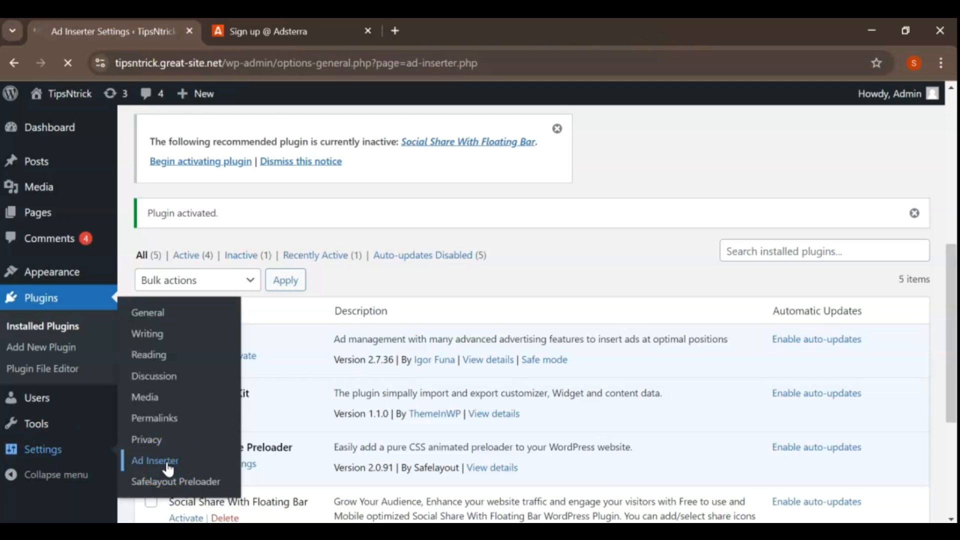
left_click(154, 460)
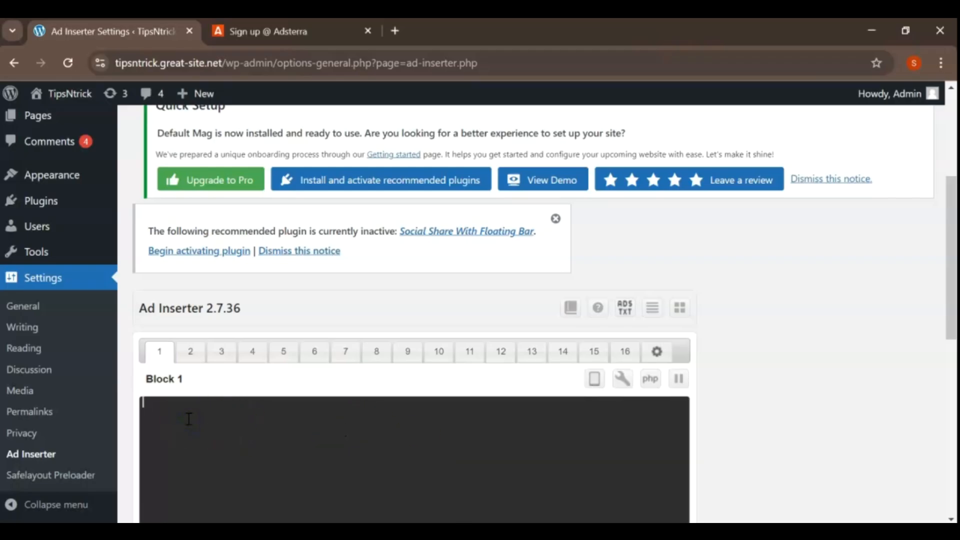
Paste the Popunder script into Block 1, enable Homepage, and insert before content.
type("<script type='text/javascript' src='//bookpostponemoreover.com/0d/62/ff/0d62ff6de5a489df999ff829c89070b1.js'></script>")
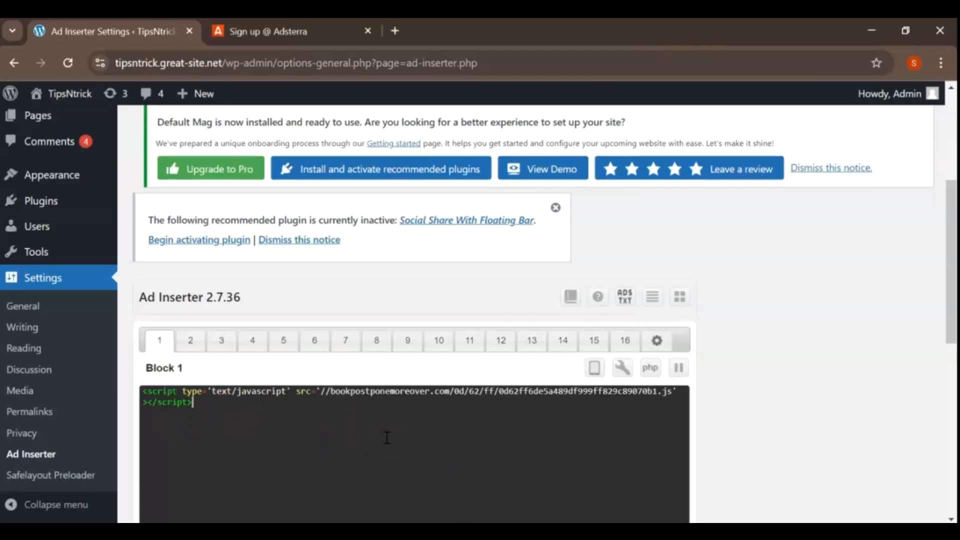
scroll("down", 3)
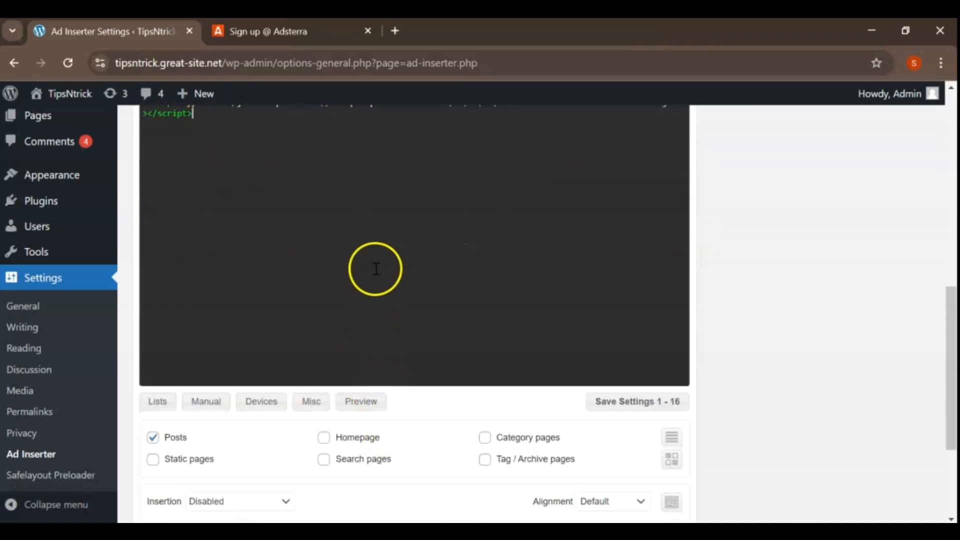
mouse_move(184, 454)
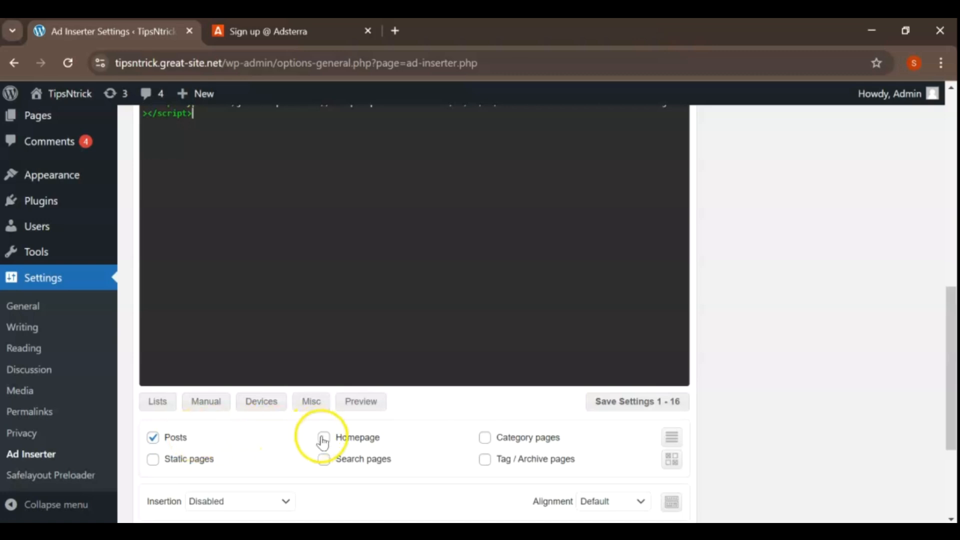
left_click(324, 438)
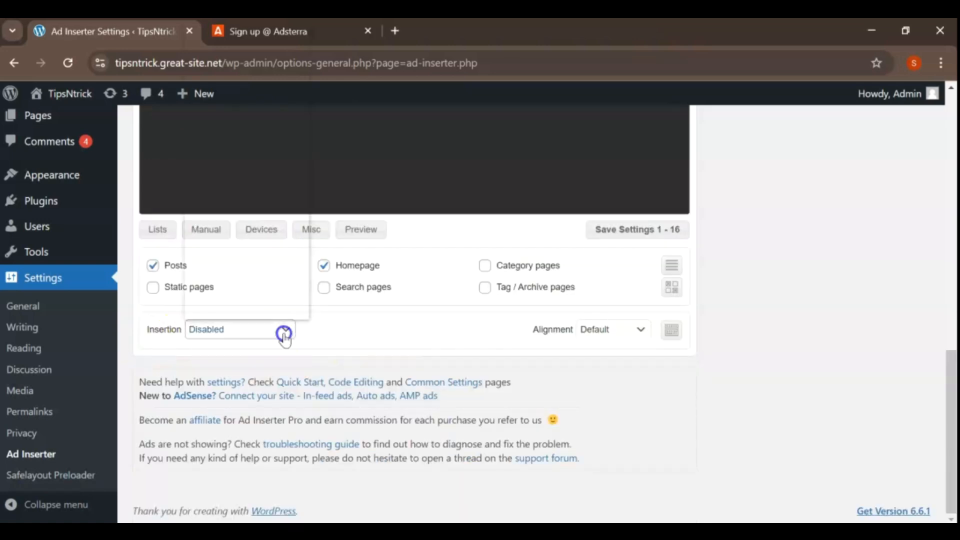
left_click(286, 330)
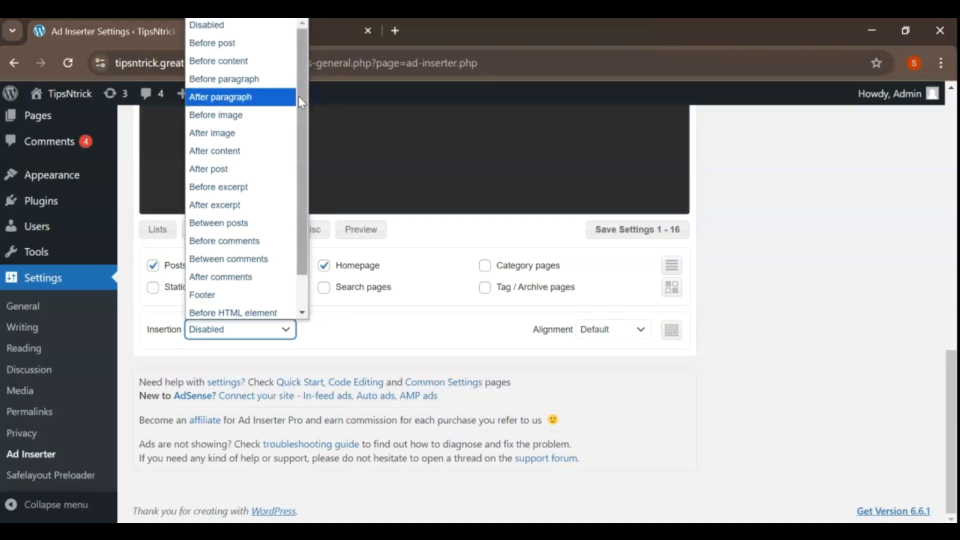
mouse_move(242, 65)
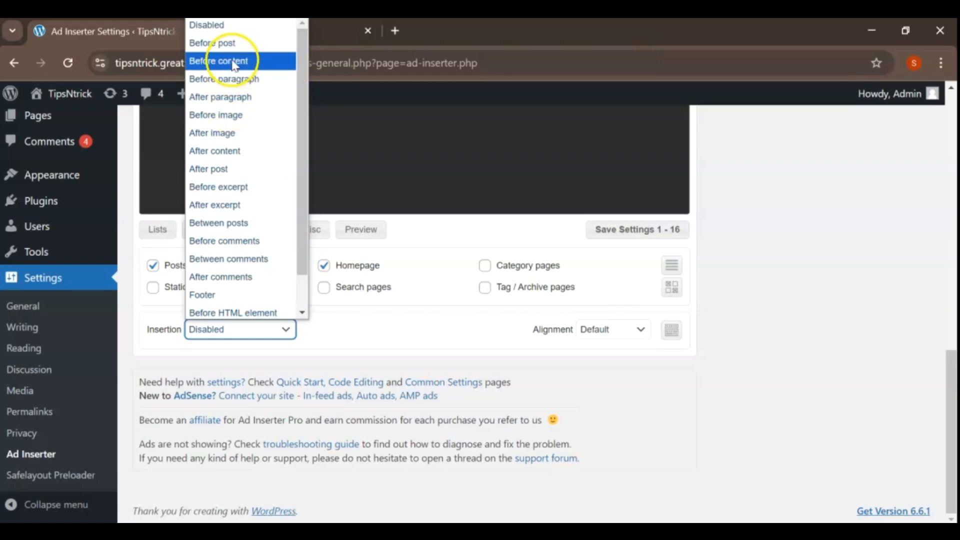
left_click(218, 60)
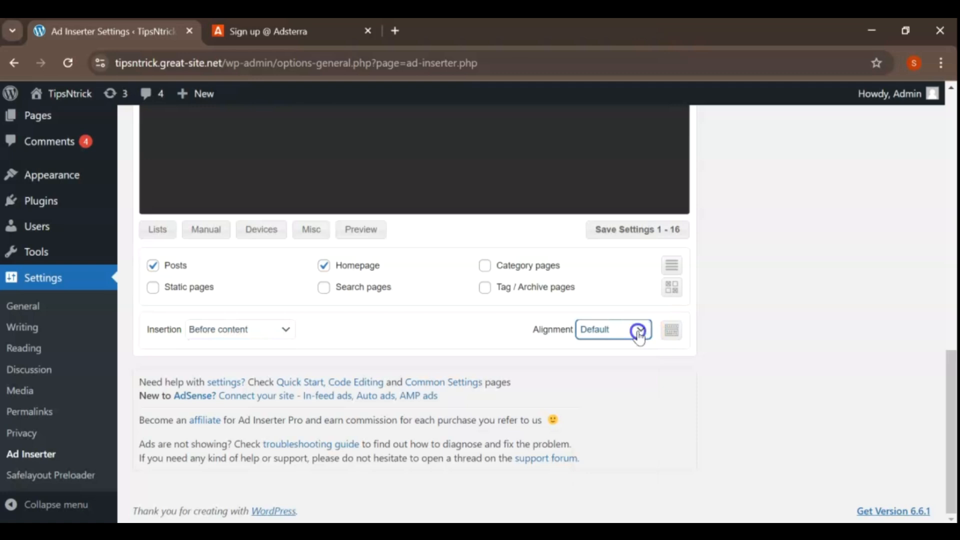
left_click(640, 330)
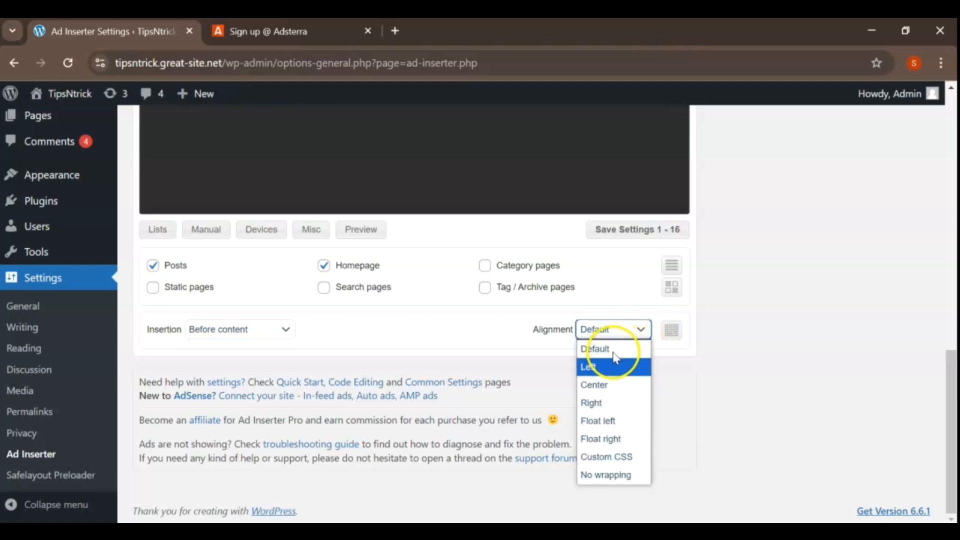
mouse_move(488, 328)
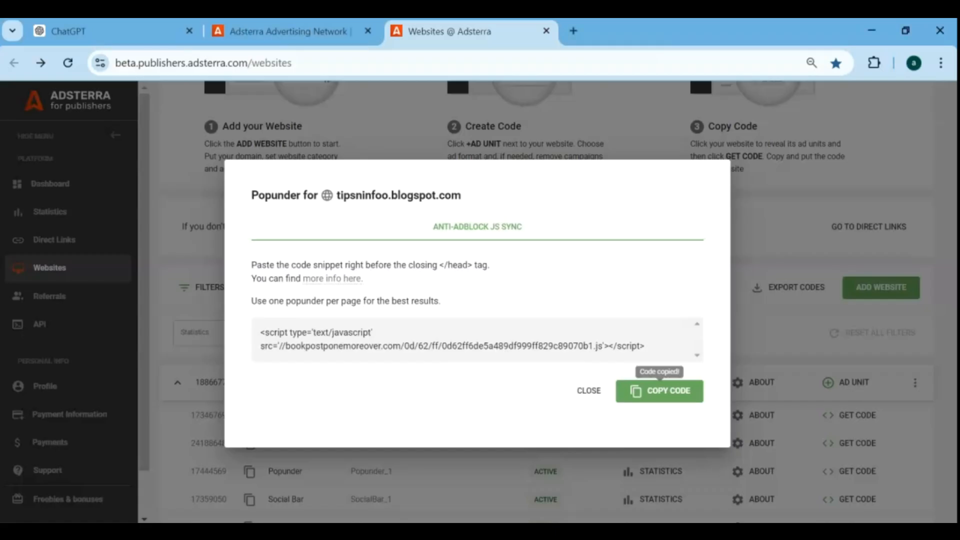
Close the Popunder code dialog and copy the Social Bar ad code.
left_click(589, 391)
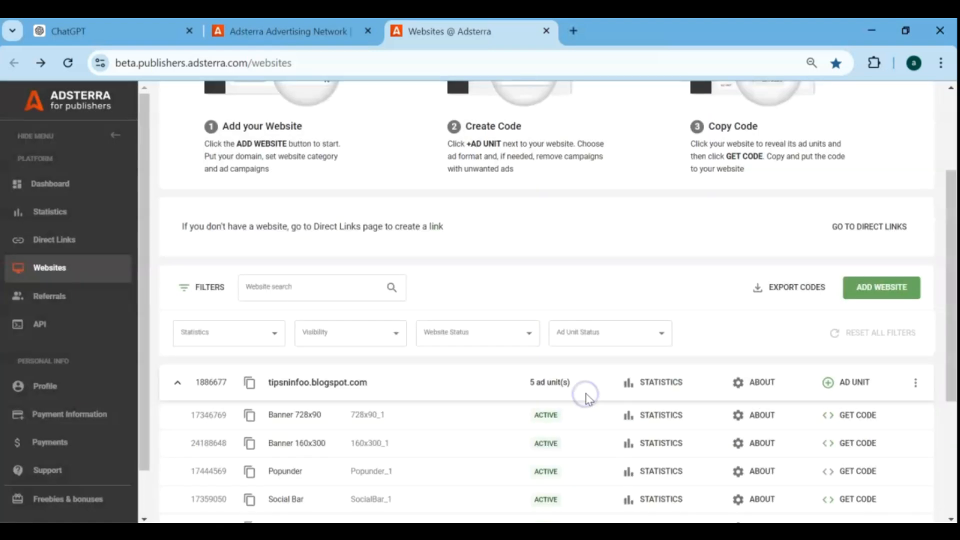
scroll("down", 3)
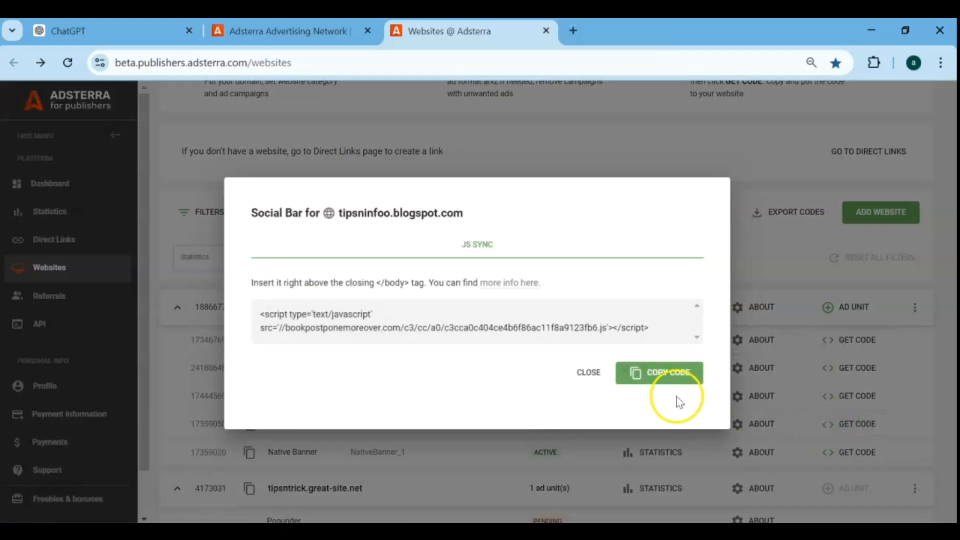
left_click(659, 373)
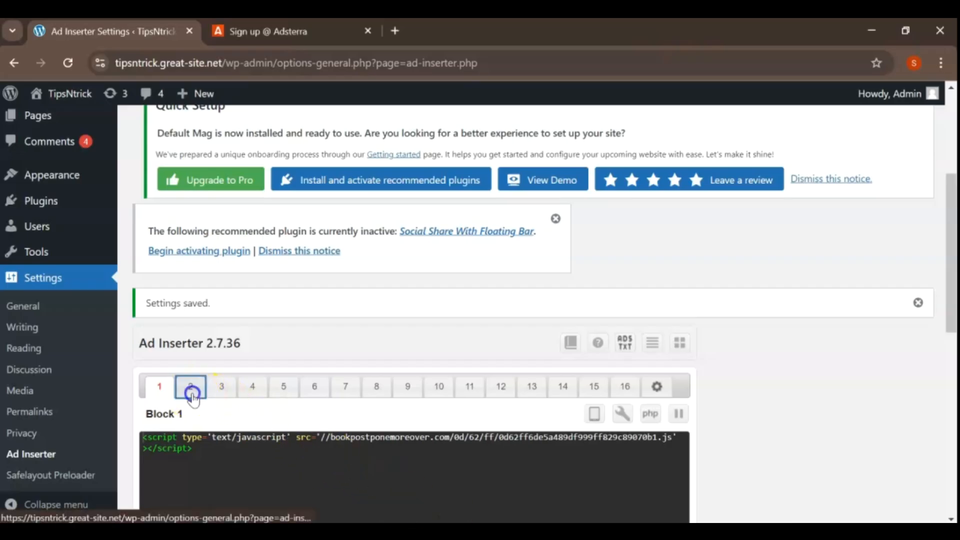
Paste the ad code into block 2, enable Homepage and Category pages, insert Before post, and save.
left_click(190, 387)
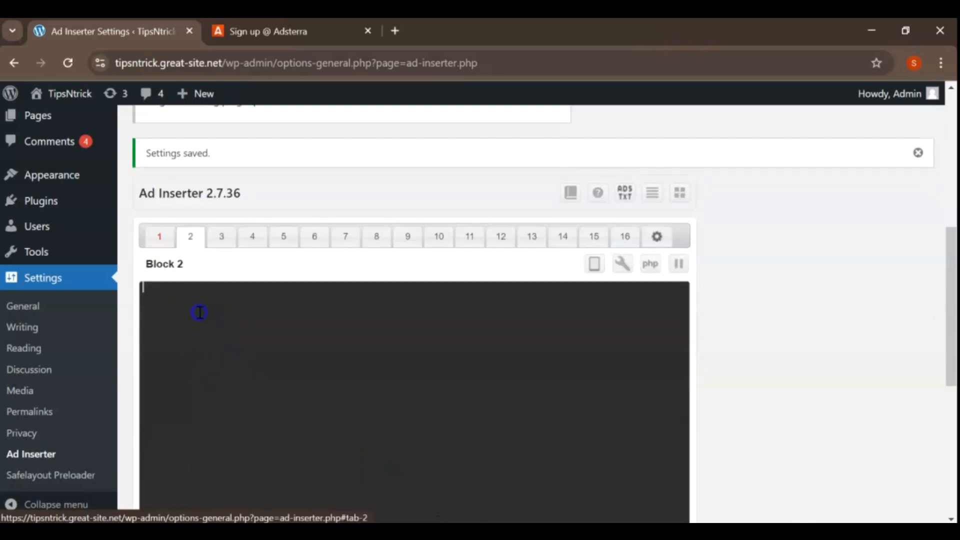
right_click(199, 313)
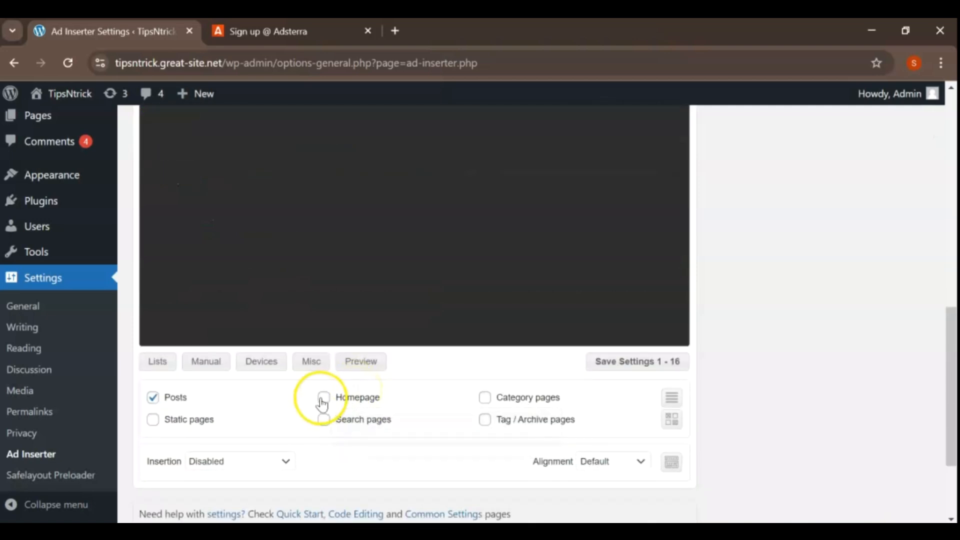
left_click(324, 397)
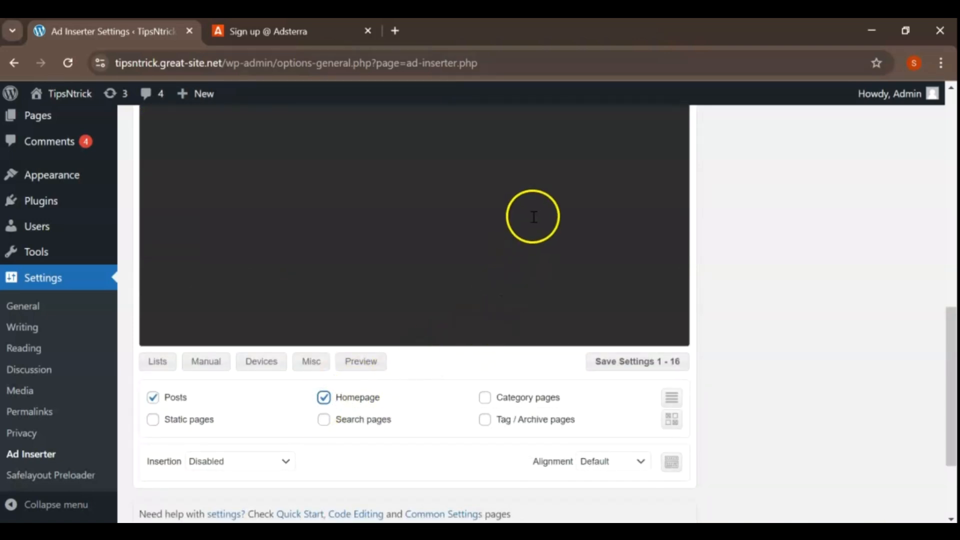
left_click(485, 398)
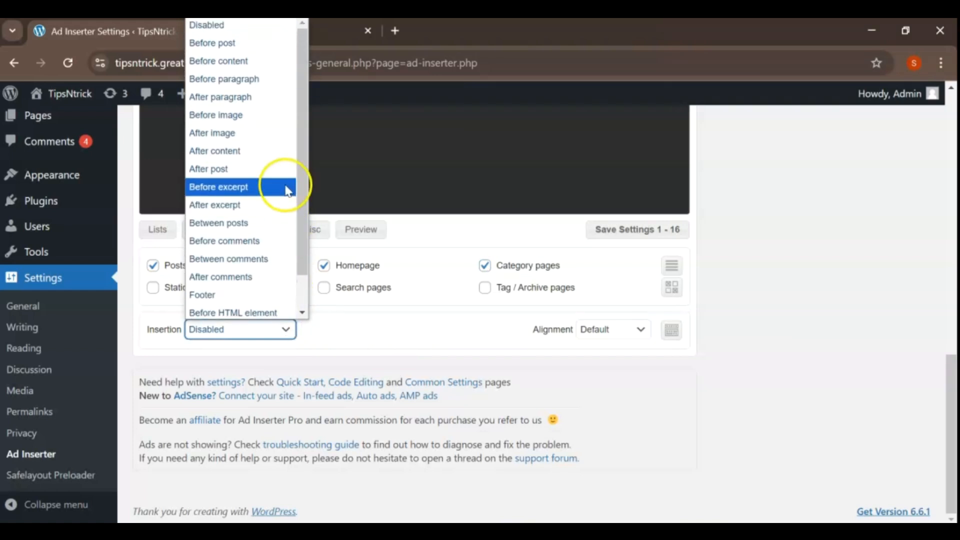
mouse_move(213, 43)
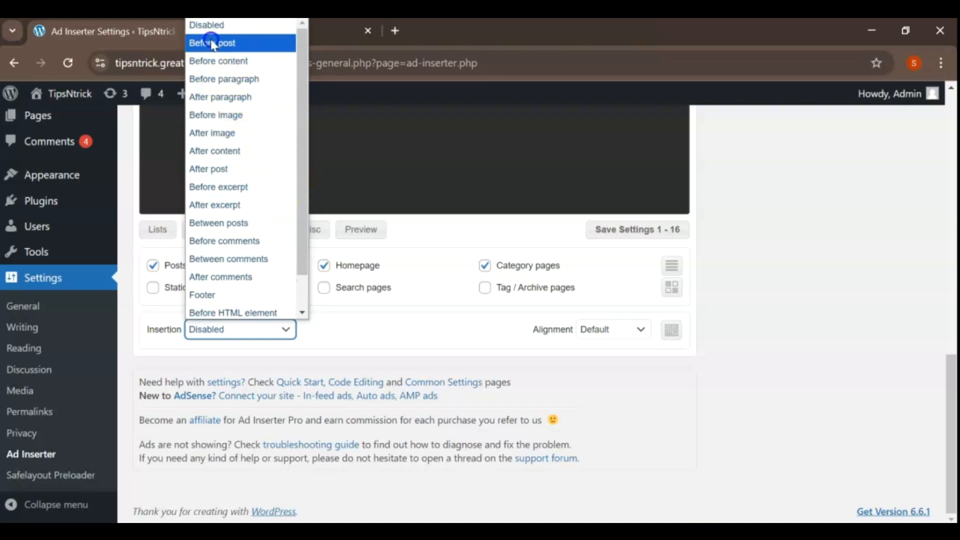
left_click(212, 43)
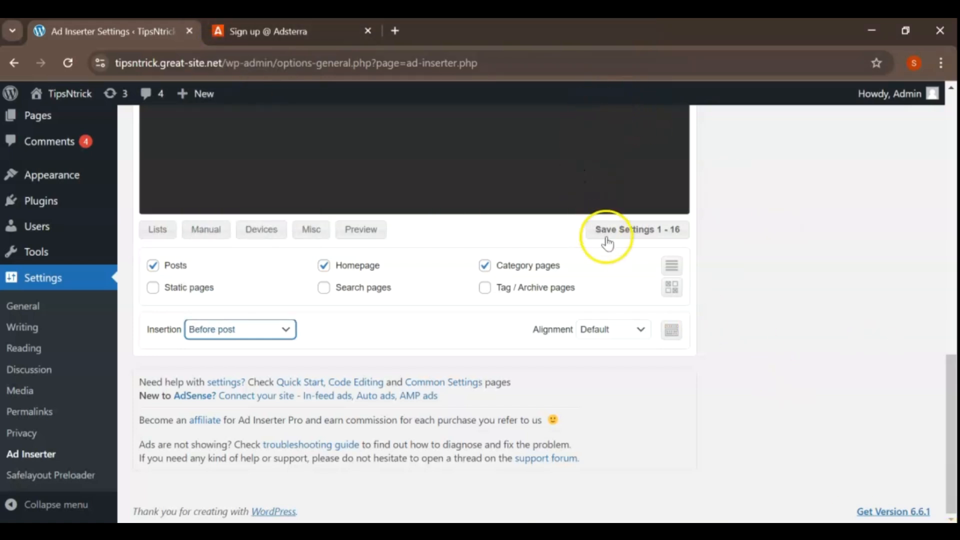
left_click(627, 232)
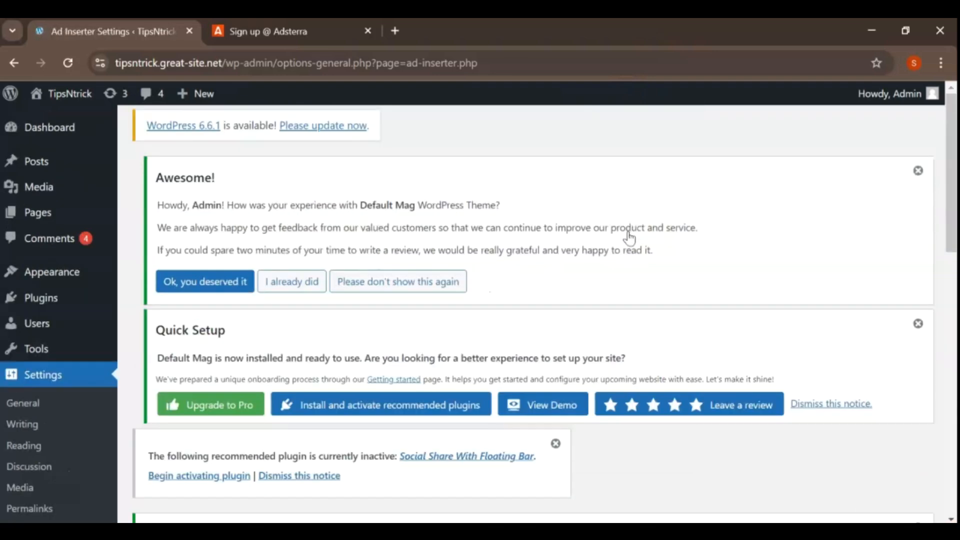
mouse_move(74, 140)
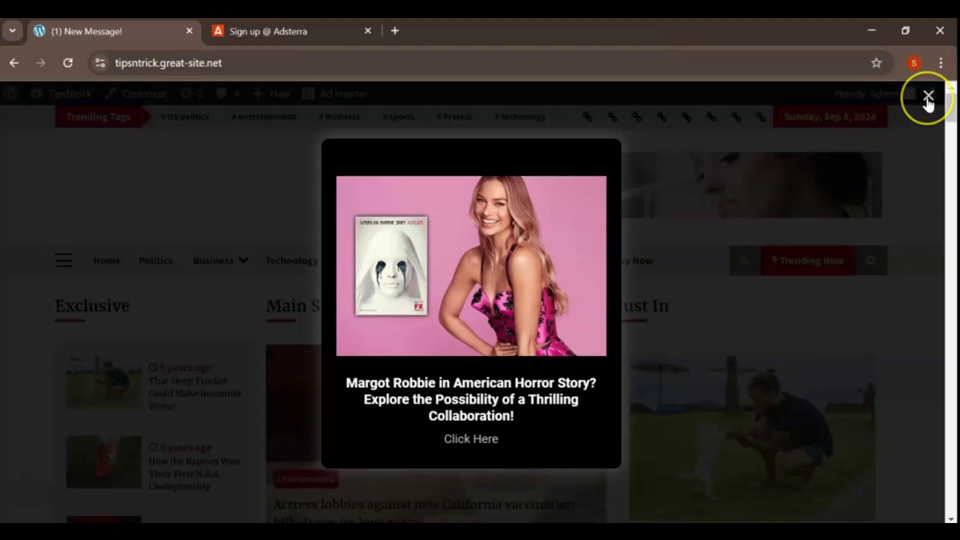
Close the overlay ad on the TipsNtrick homepage and scroll down the page.
left_click(928, 96)
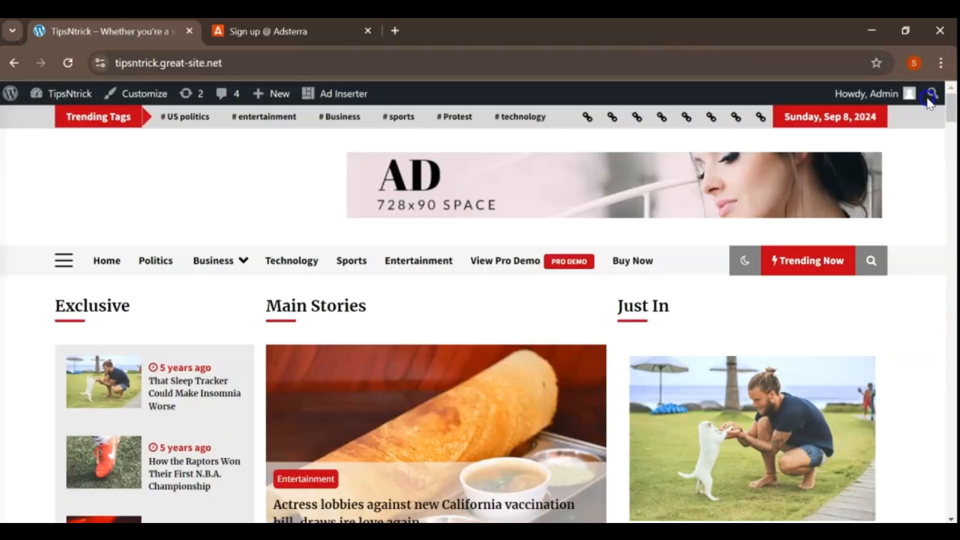
scroll("down", 3)
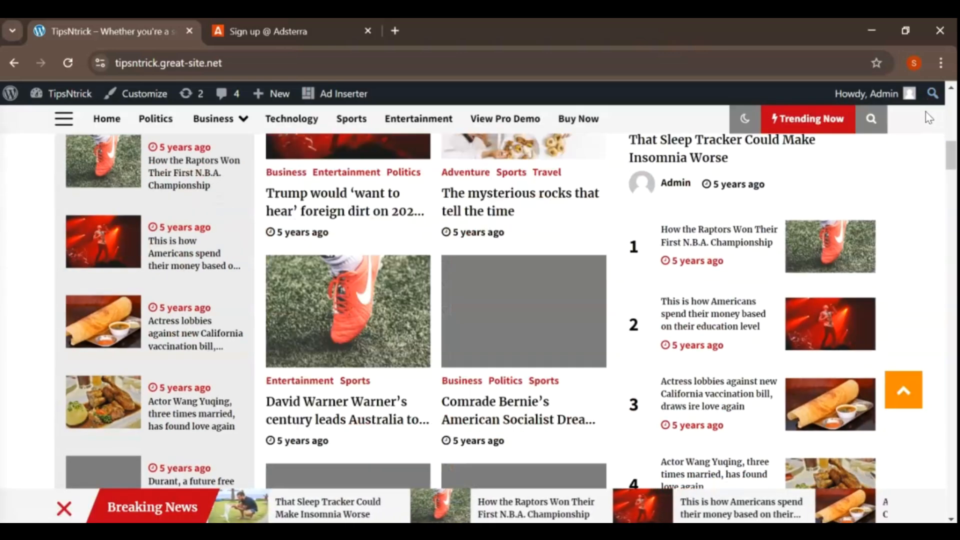
scroll("down", 3)
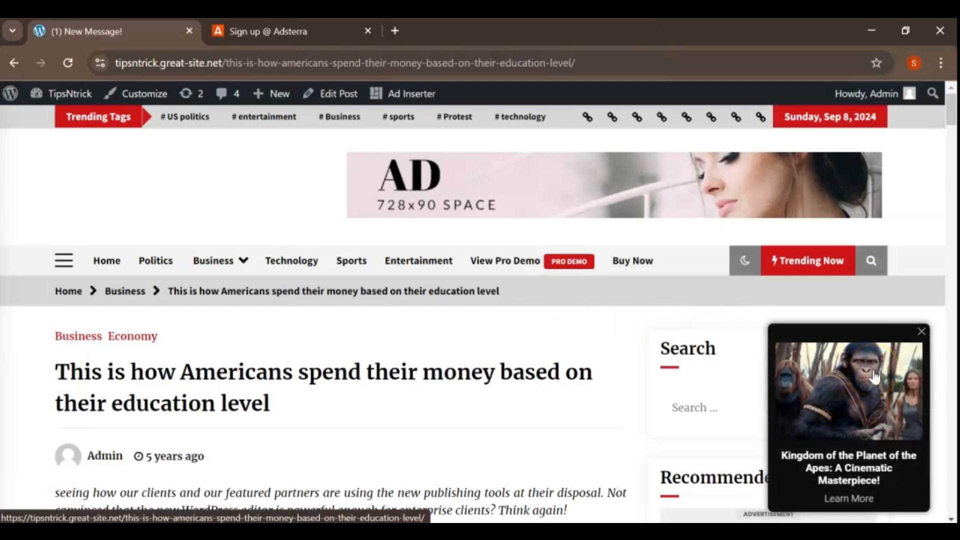
Scroll through the education-level spending post and click the Social Bar ad notification.
scroll("down", 3)
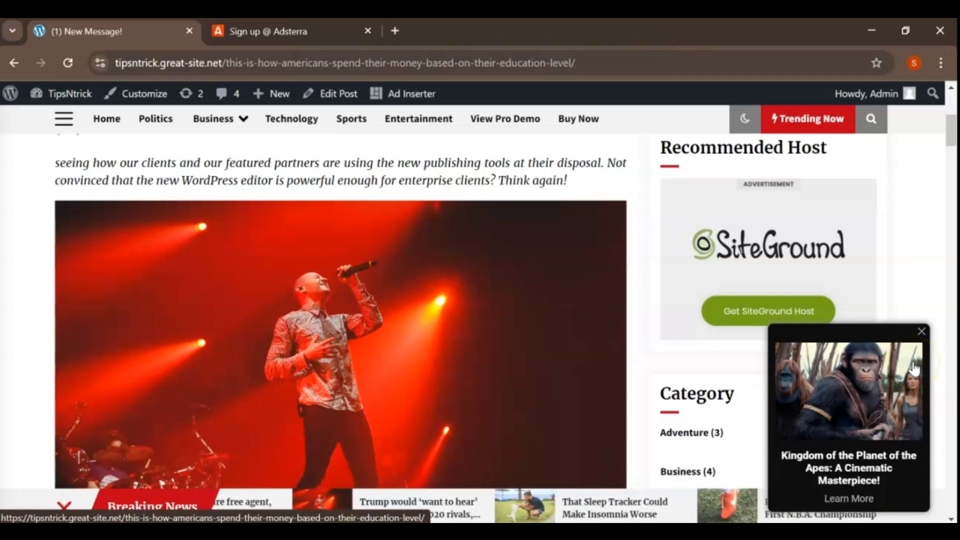
scroll("down", 3)
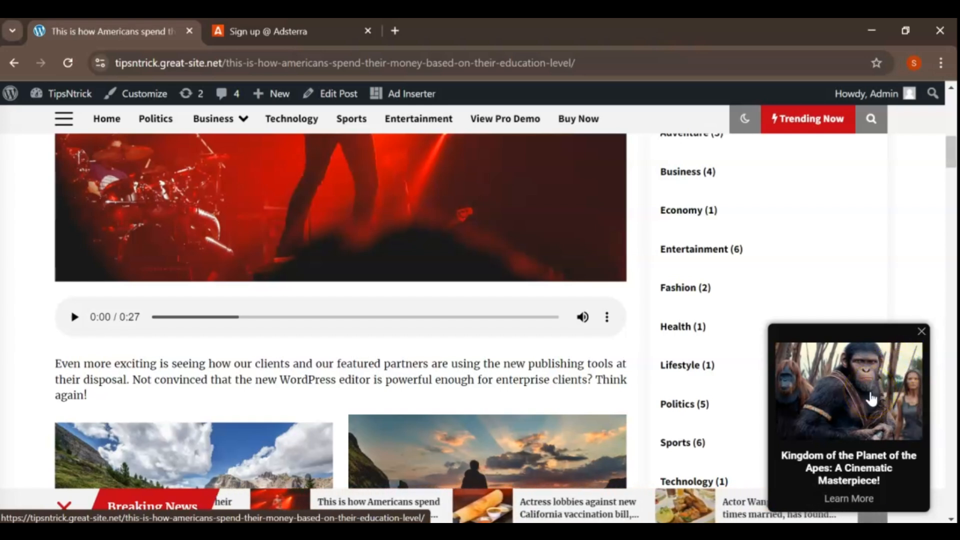
left_click(852, 401)
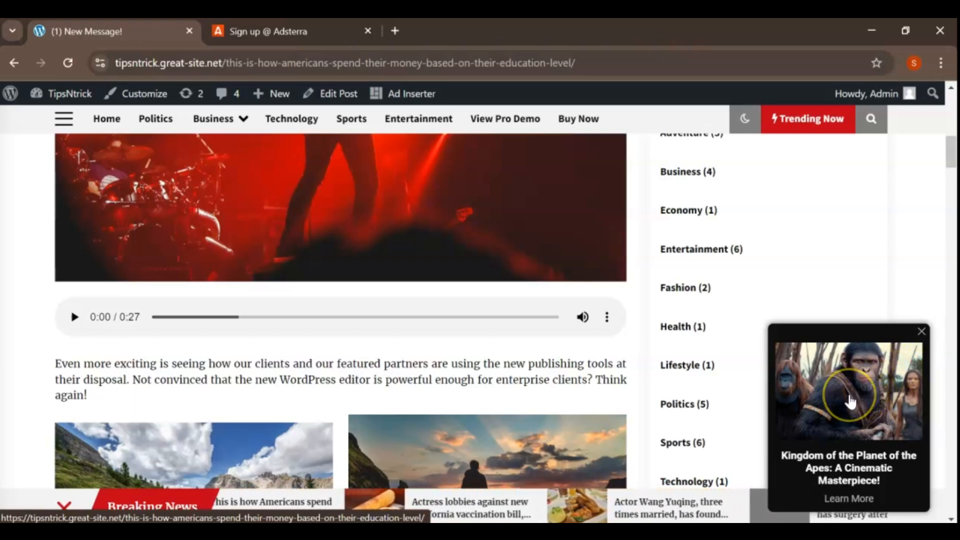